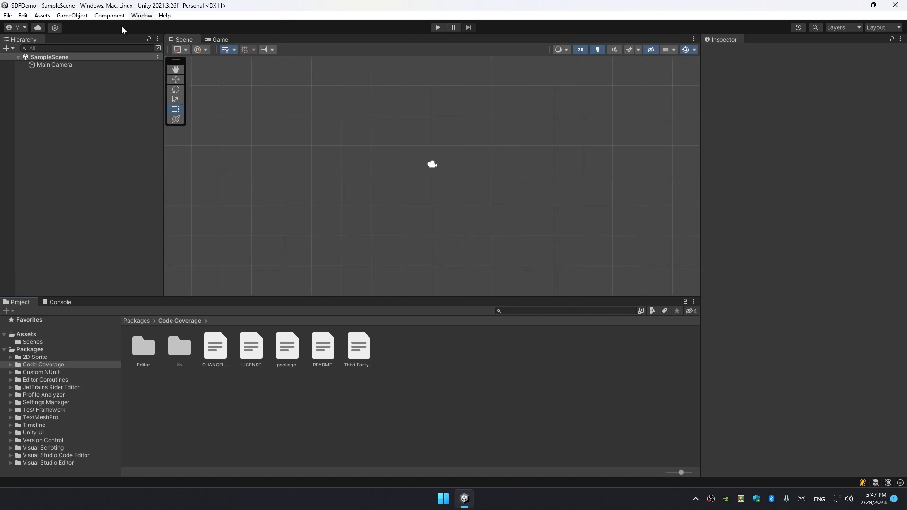
Step: Browse the Window menu and reach Assets > Import Package > Custom Package with the Assets folder shown
click(141, 15)
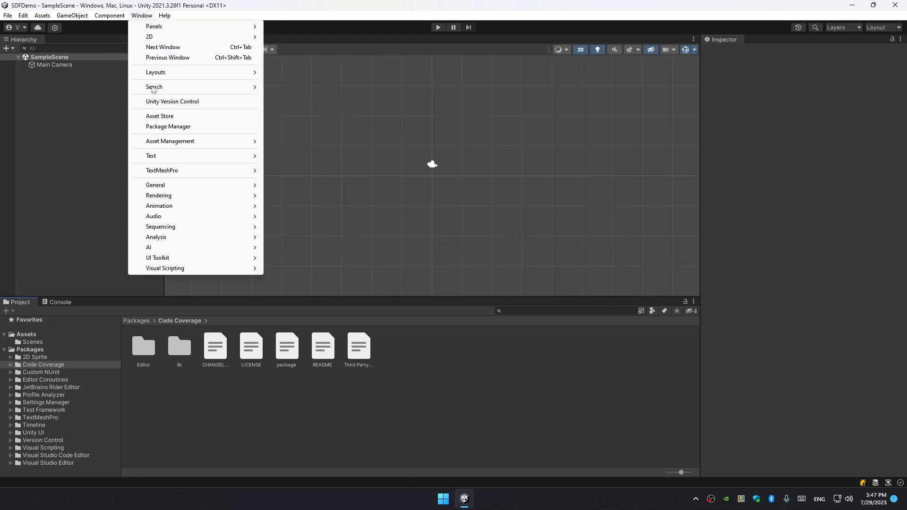
mouse_move(169, 126)
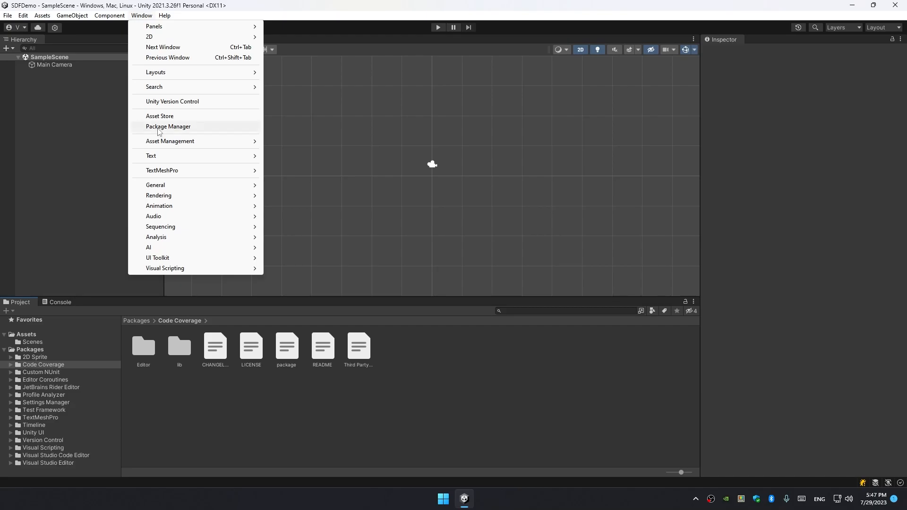
click(168, 126)
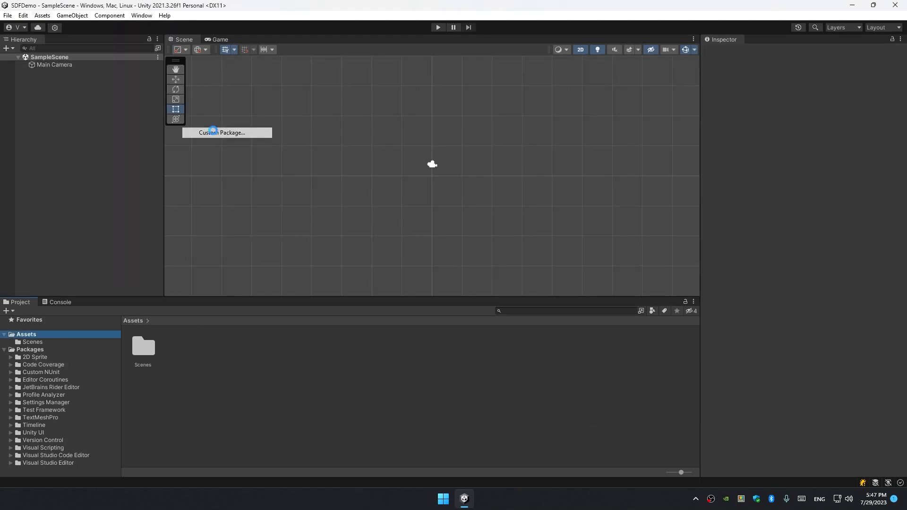
Step: Choose Custom Package and load SDFImage.unitypackage into the Import Unity Package dialog
click(223, 132)
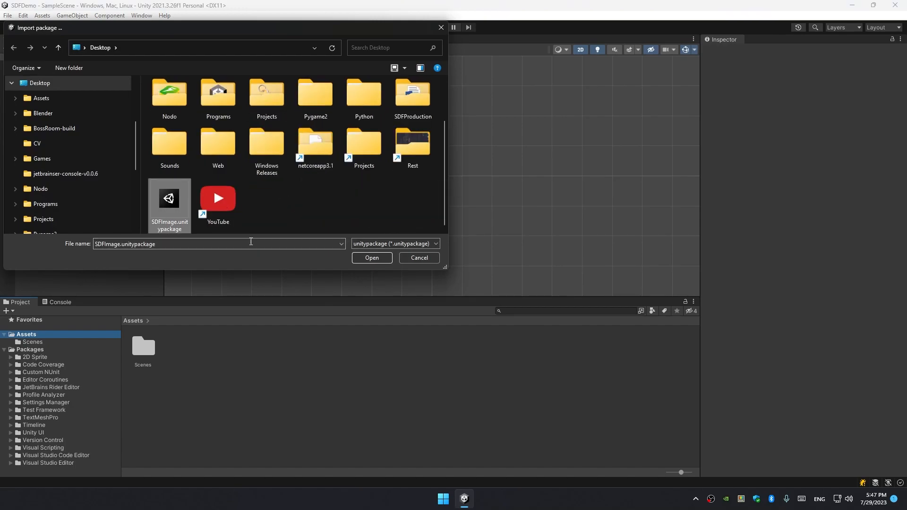
click(371, 258)
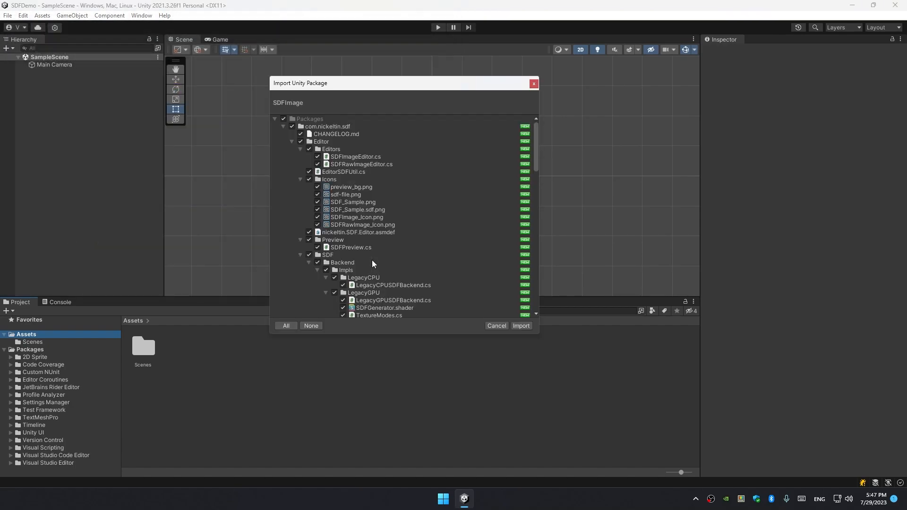
Step: Expand and collapse the com.nickeltin.sdf contents tree to review the files ticked for import
click(282, 126)
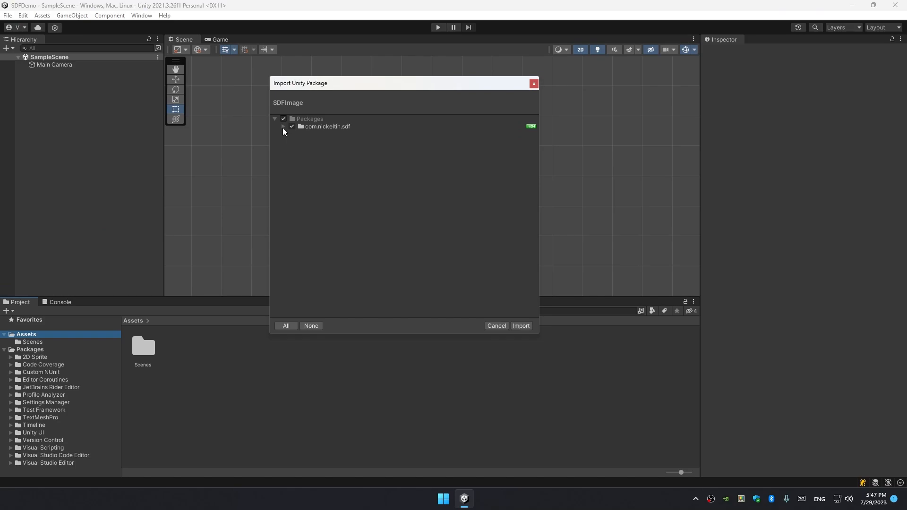
click(284, 125)
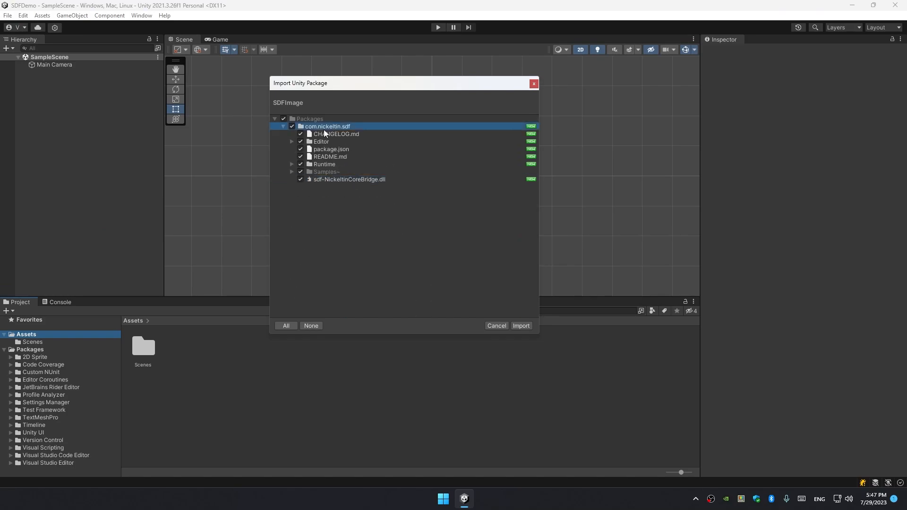
click(310, 119)
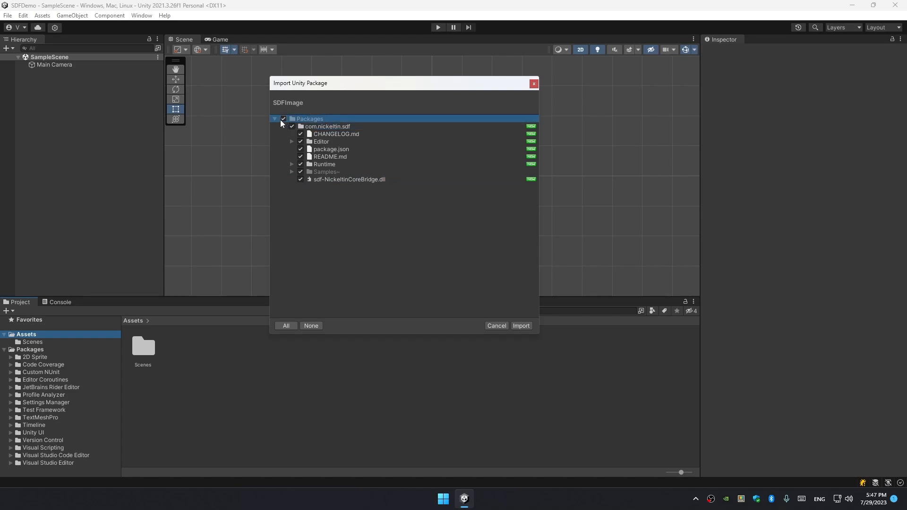
click(326, 126)
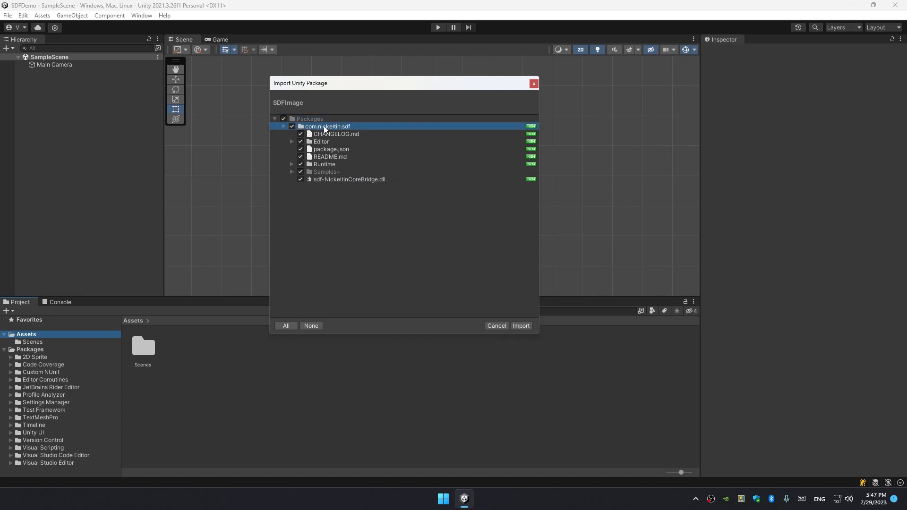
click(284, 125)
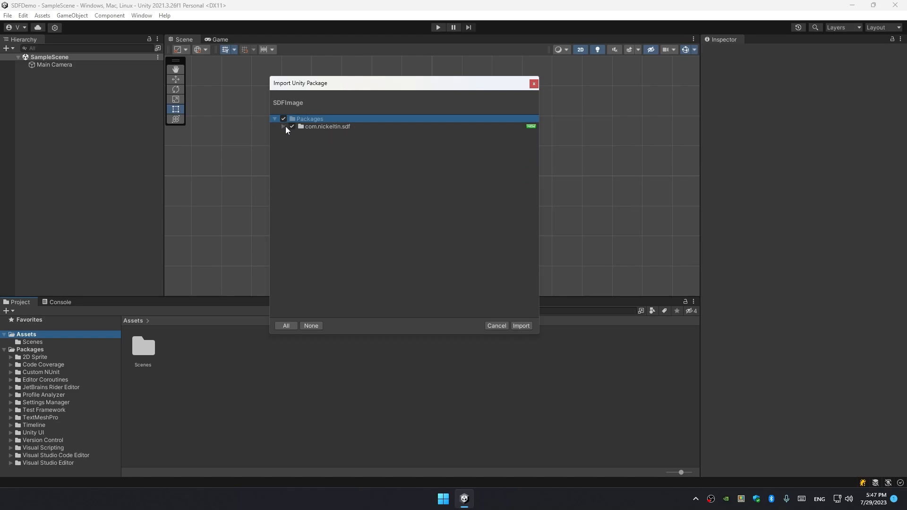
click(326, 126)
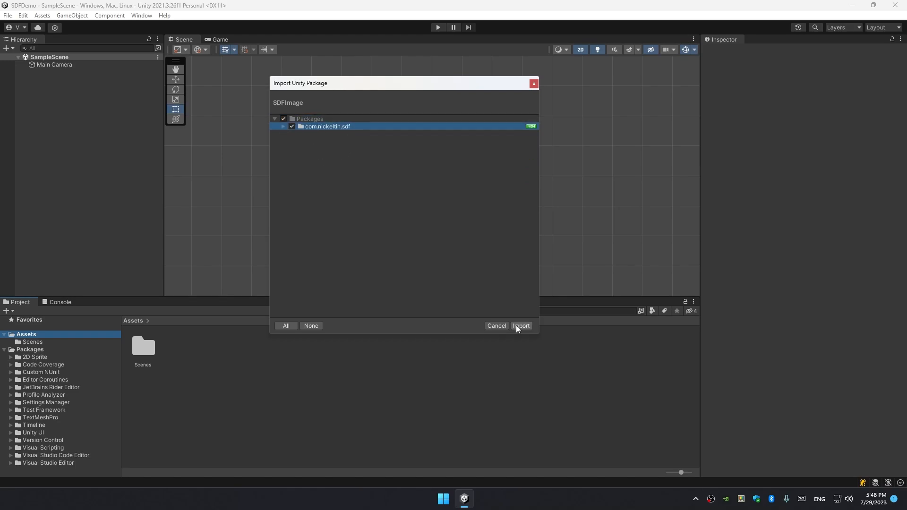
Step: Import the SDFImage package, adding nickeltin-sdf and nickeltin-core, and bring up the Package Manager
click(519, 326)
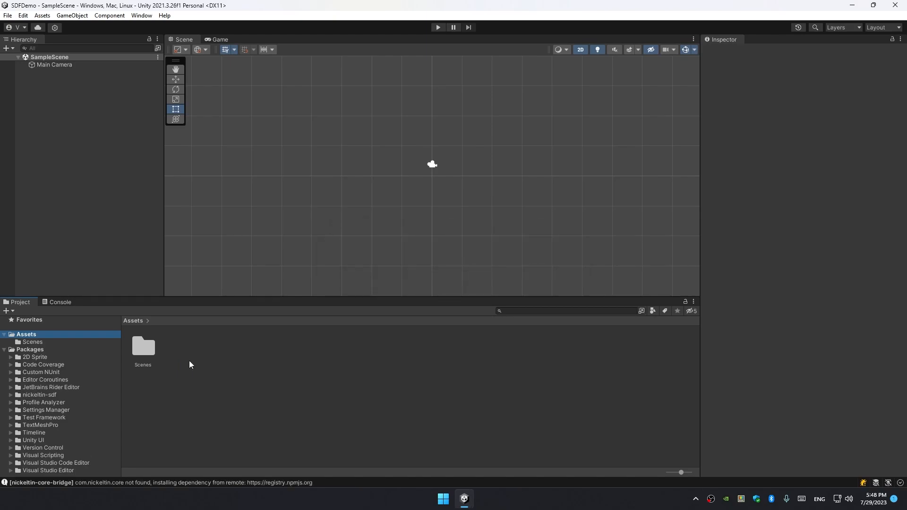
click(39, 394)
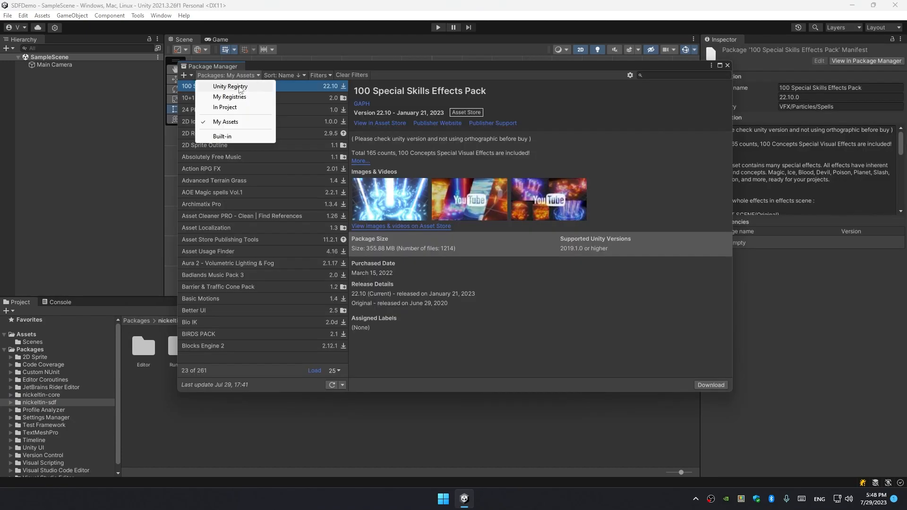
Step: Filter to In Project packages, confirm nickeltin-sdf 1.0.12 and nickeltin-core 1.1.16, then close Package Manager
click(225, 106)
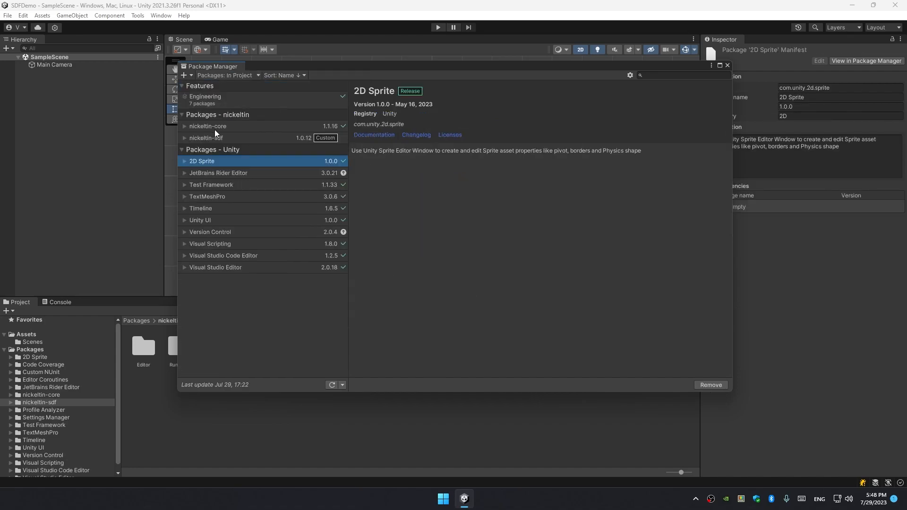
click(207, 126)
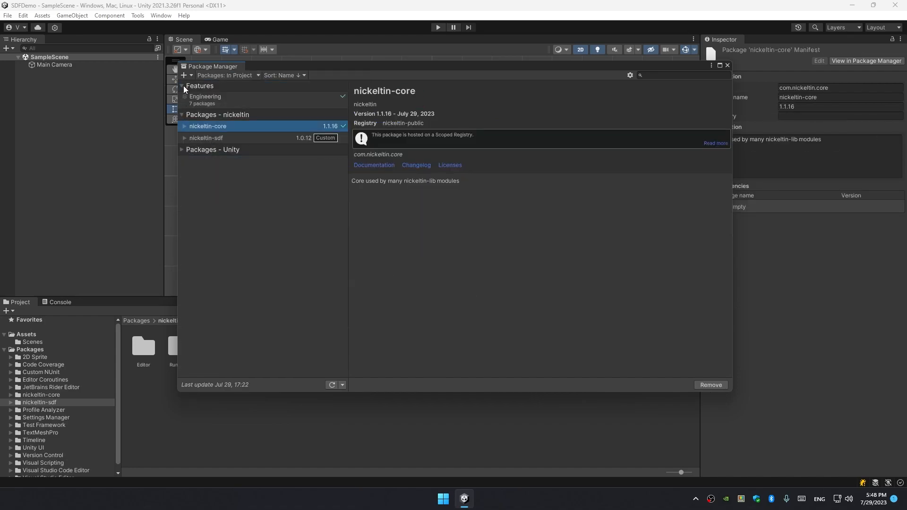
click(205, 138)
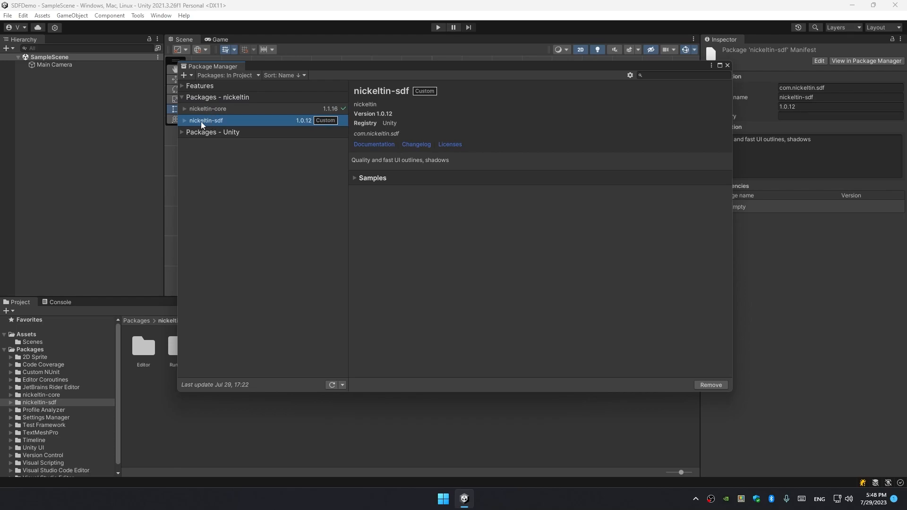
click(206, 109)
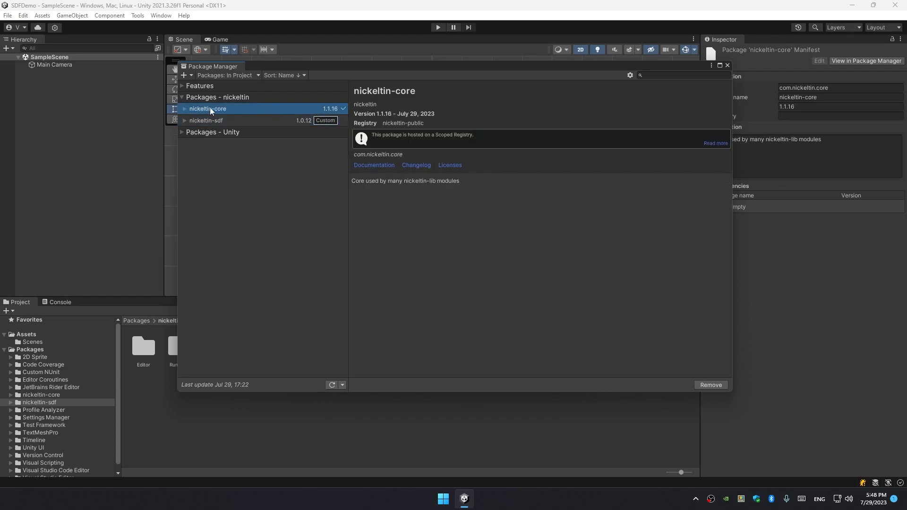
mouse_move(370, 139)
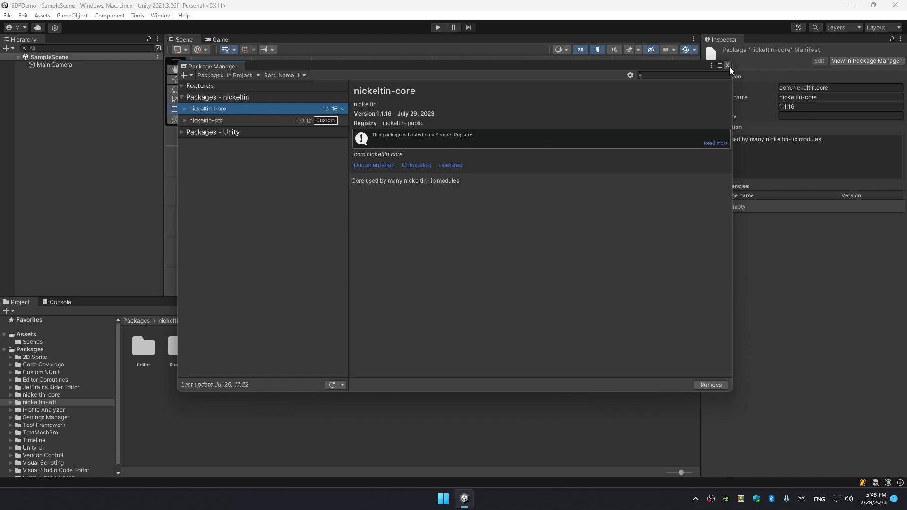
click(727, 65)
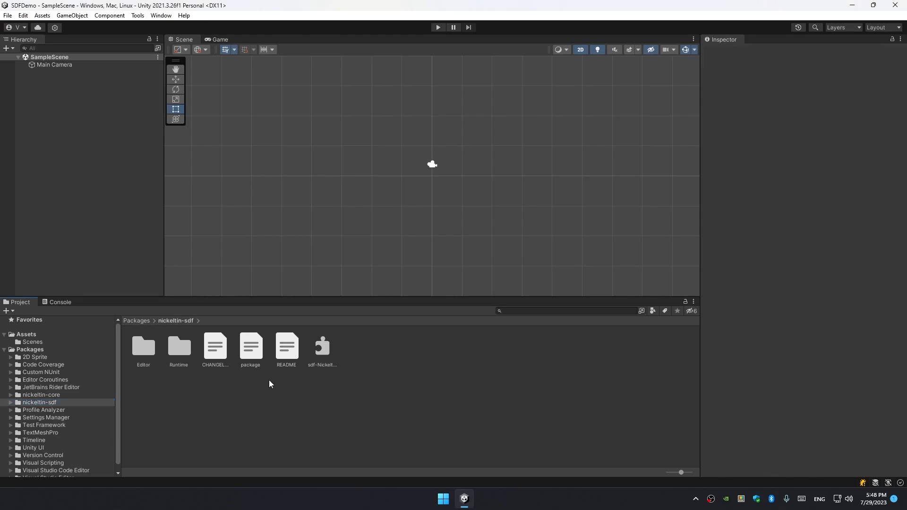
Step: Add a UI Canvas to SampleScene and a child Image showing as a white square in Game view
click(213, 40)
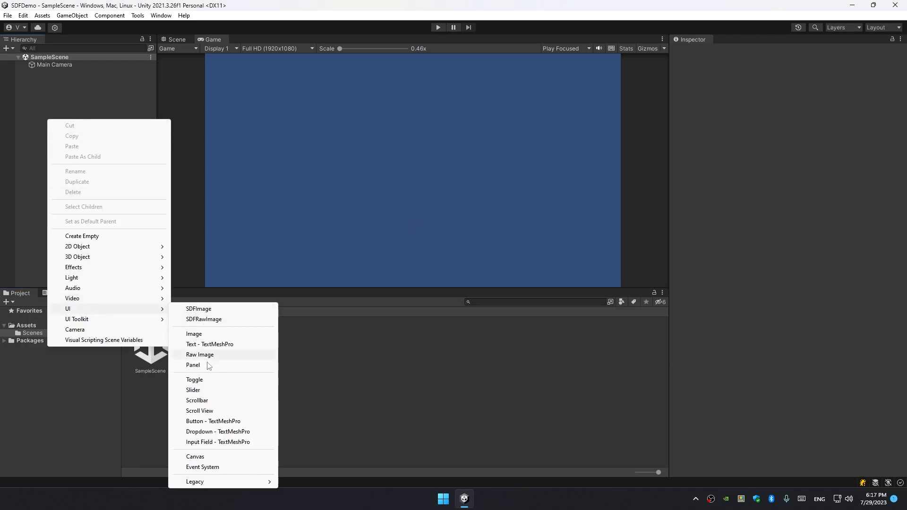
click(195, 456)
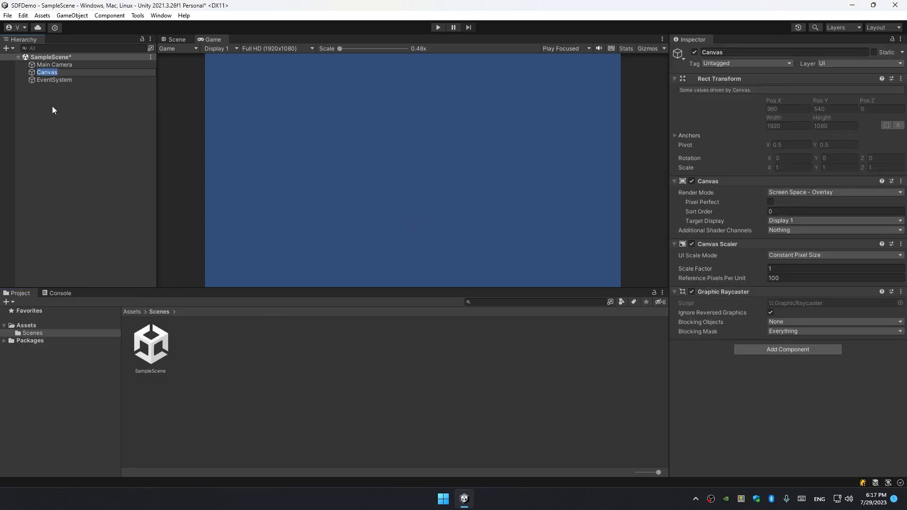
right_click(48, 71)
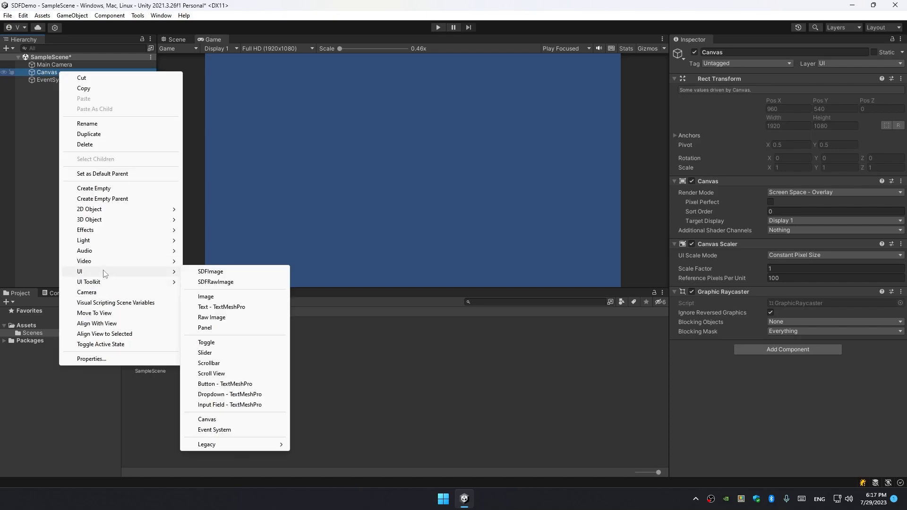
click(204, 296)
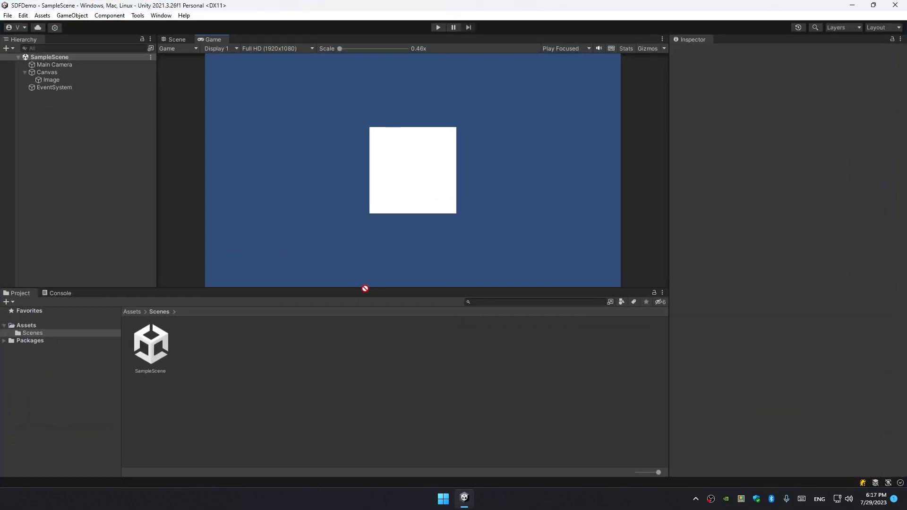
Step: Set the cogwheel texture to Sprite type and assign it as the Image's source, showing a blue gear
click(833, 89)
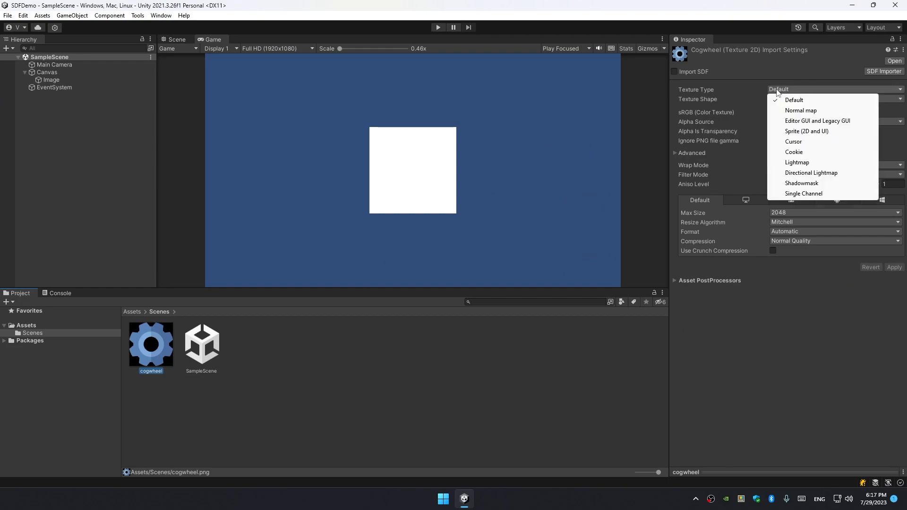
click(805, 132)
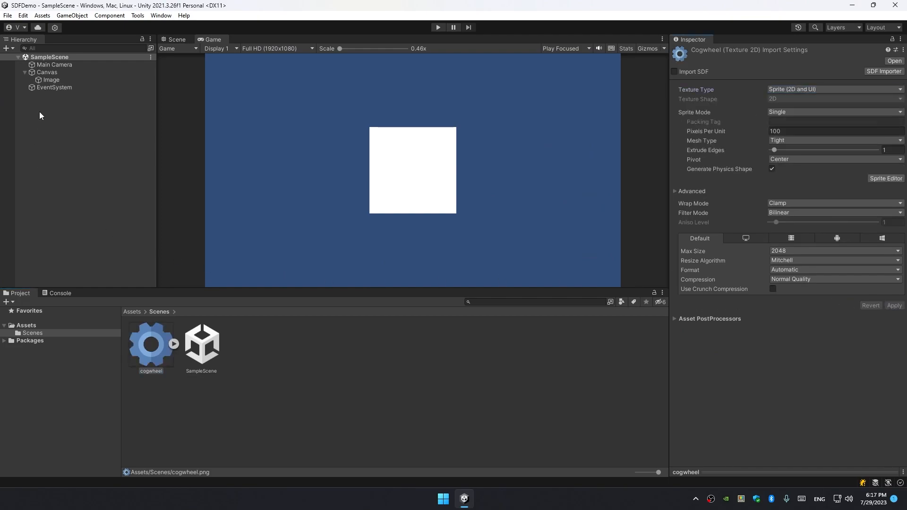
click(51, 80)
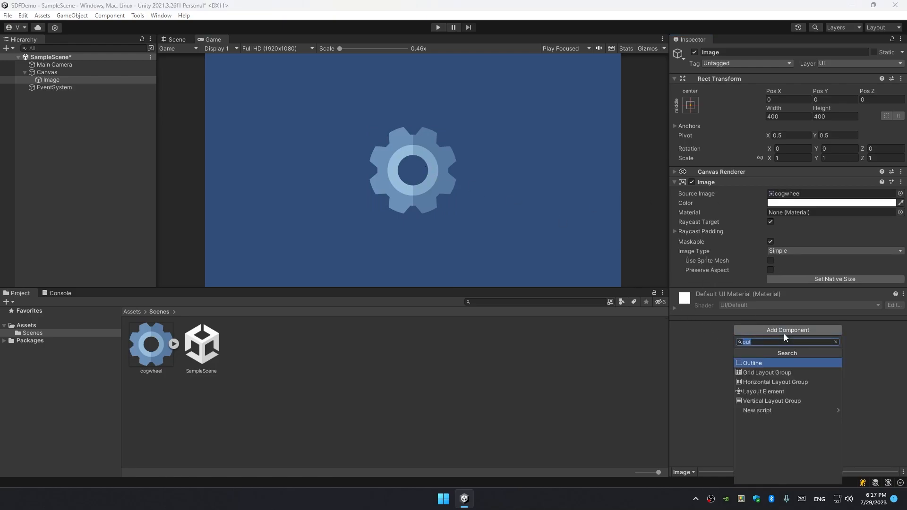
Step: Add an Outline to the gear with effect distance set and a fully opaque black effect colour
click(751, 362)
text(10)
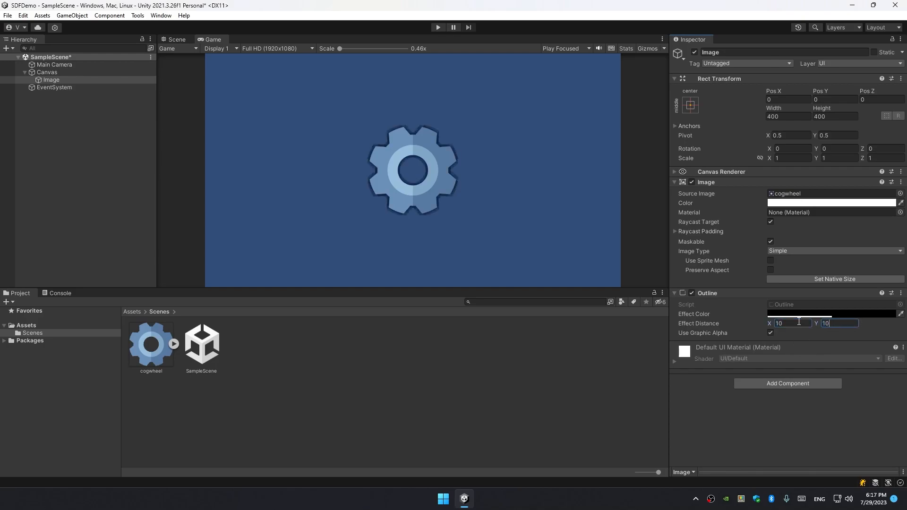
drag(338, 49, 361, 48)
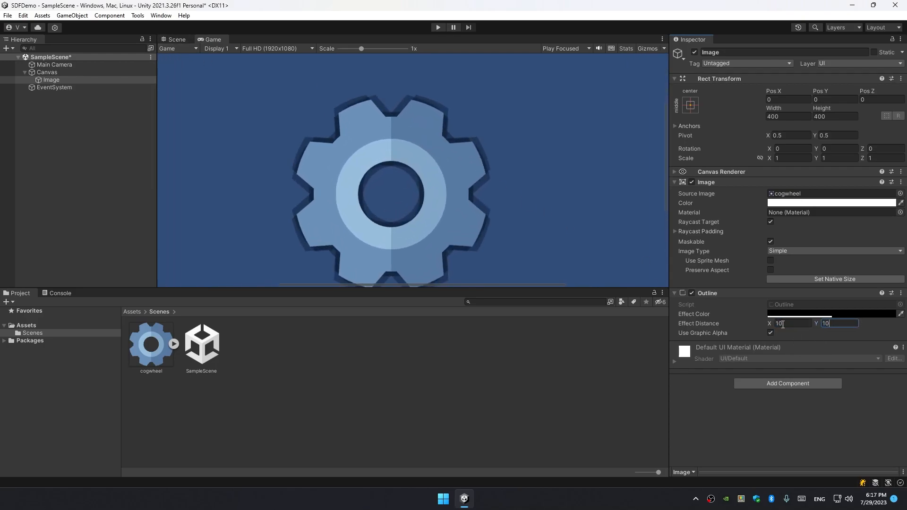
text(20)
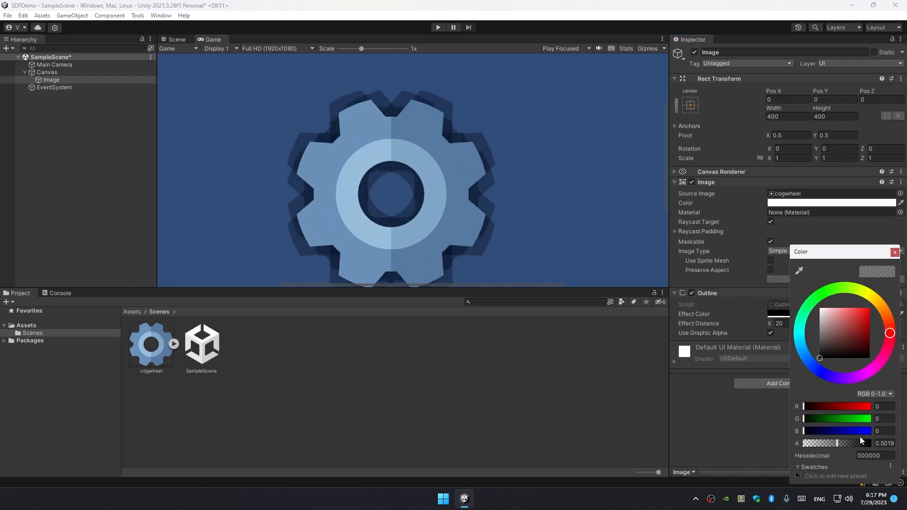
click(894, 252)
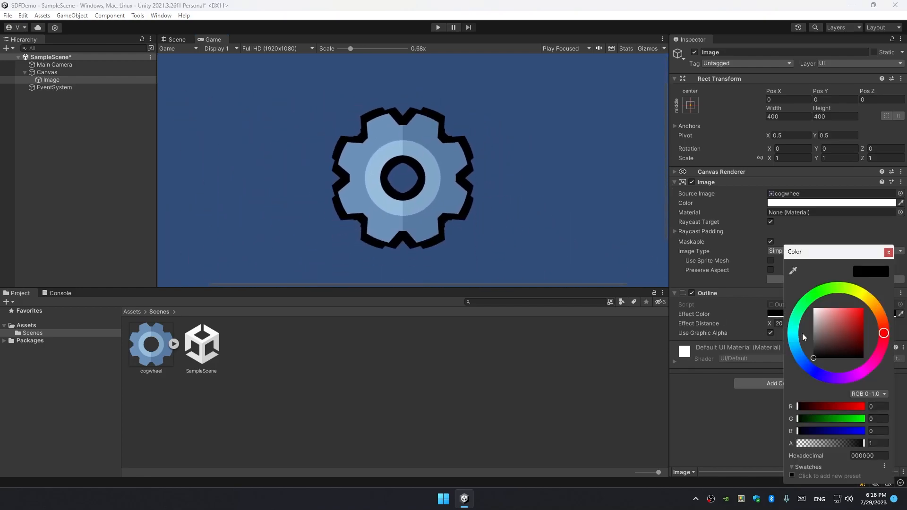
click(813, 328)
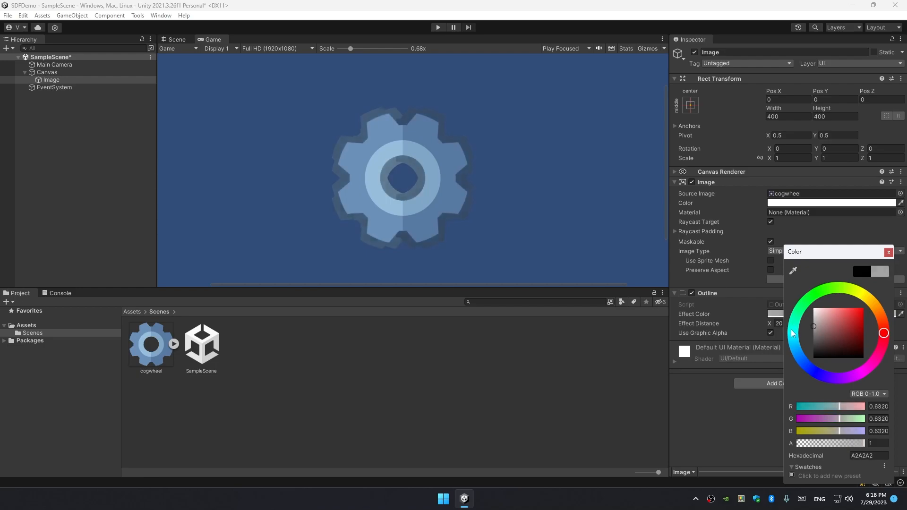
click(862, 308)
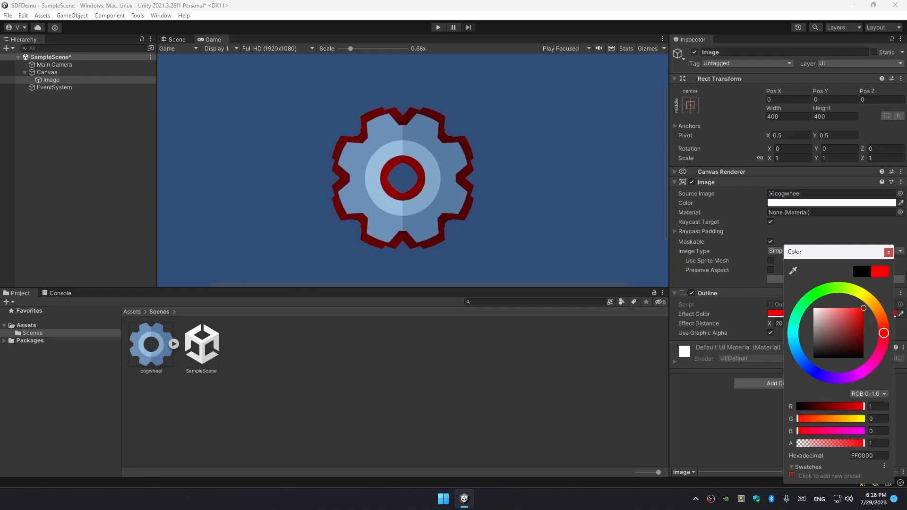
click(824, 347)
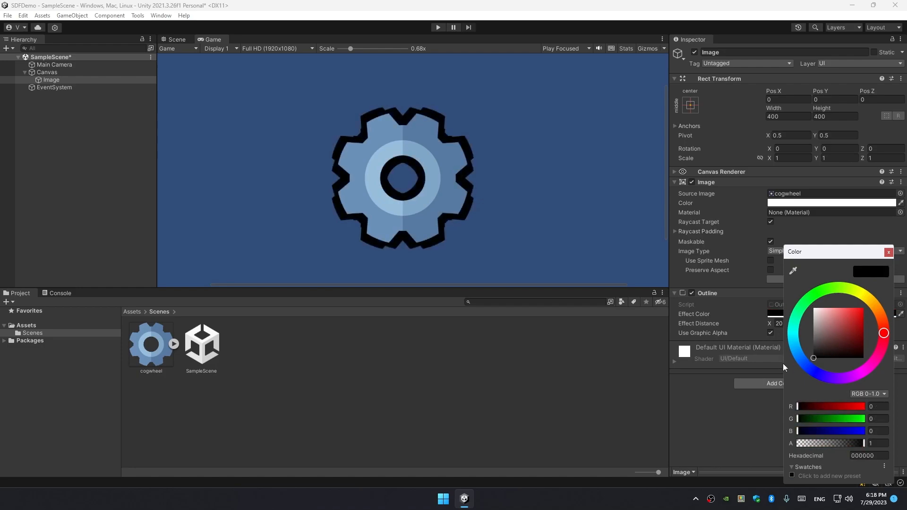
Step: Check the outlined gear in Scene view via the Canvas, then return to the Image to add a Shadow
click(177, 39)
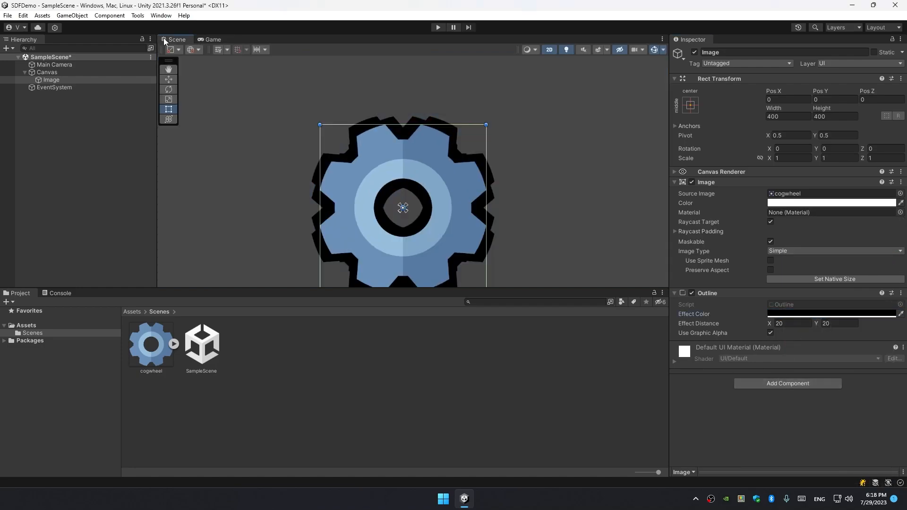
click(527, 49)
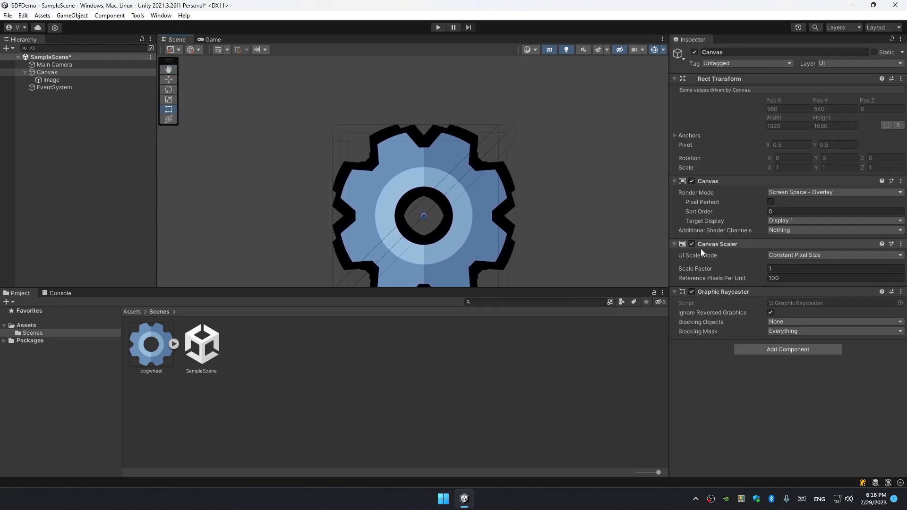
click(51, 79)
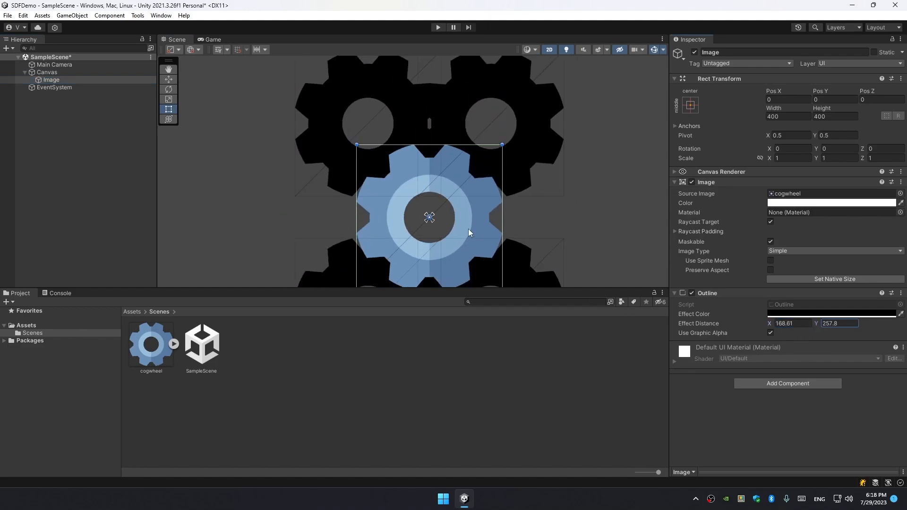
scroll(down, 3)
text(10)
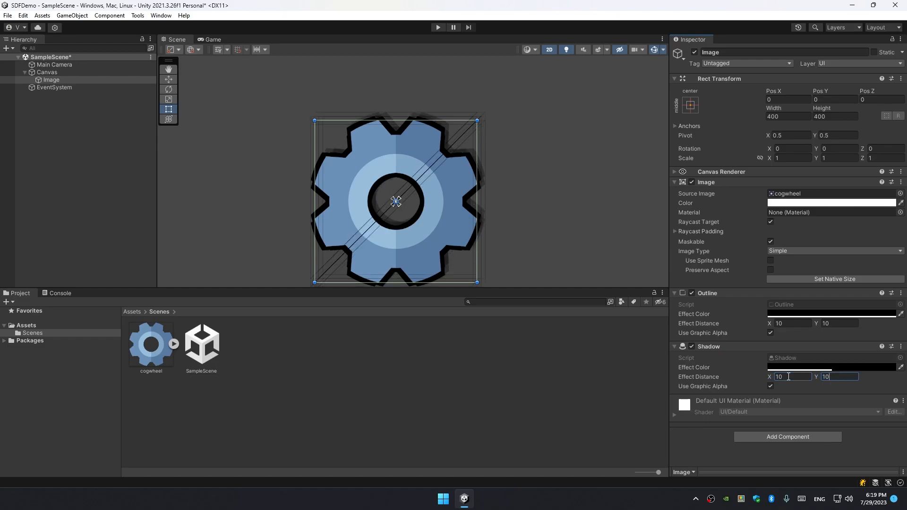
Step: Move the Outline component above the Shadow and view the outlined, shadowed gear in Game view
click(48, 72)
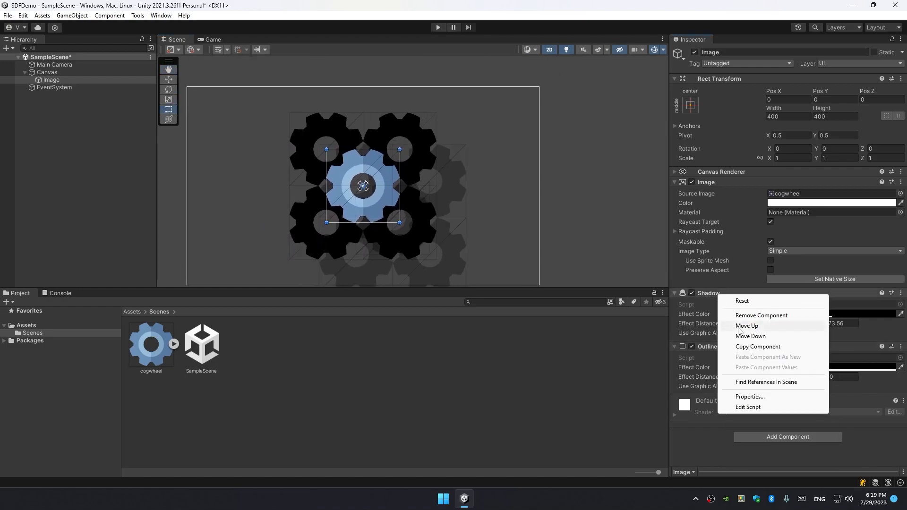
click(746, 326)
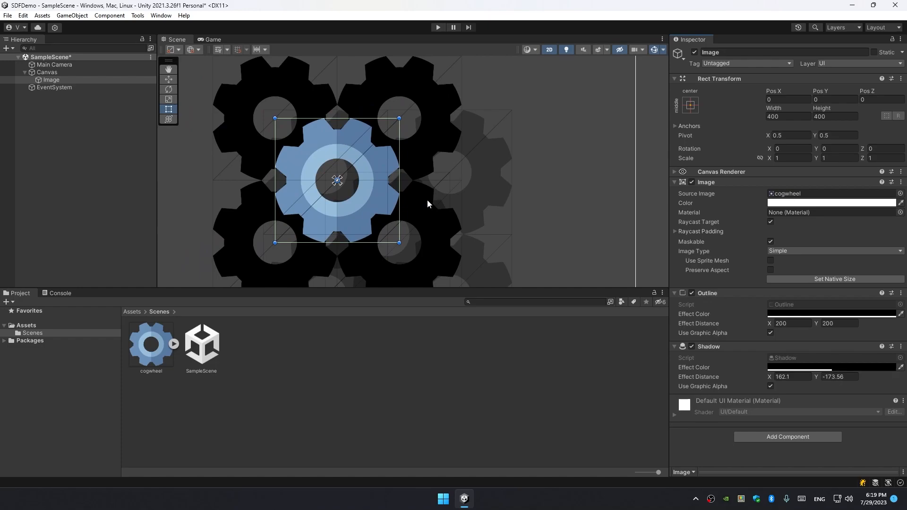
click(47, 72)
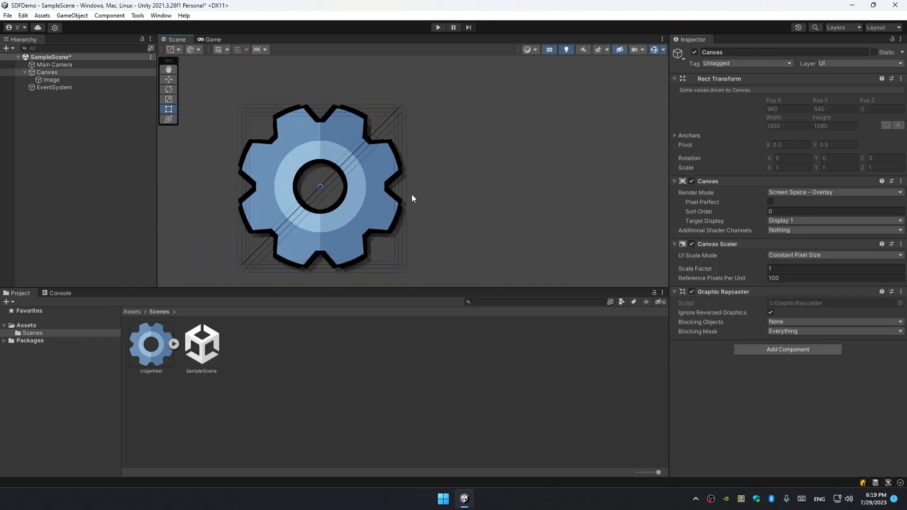
click(212, 40)
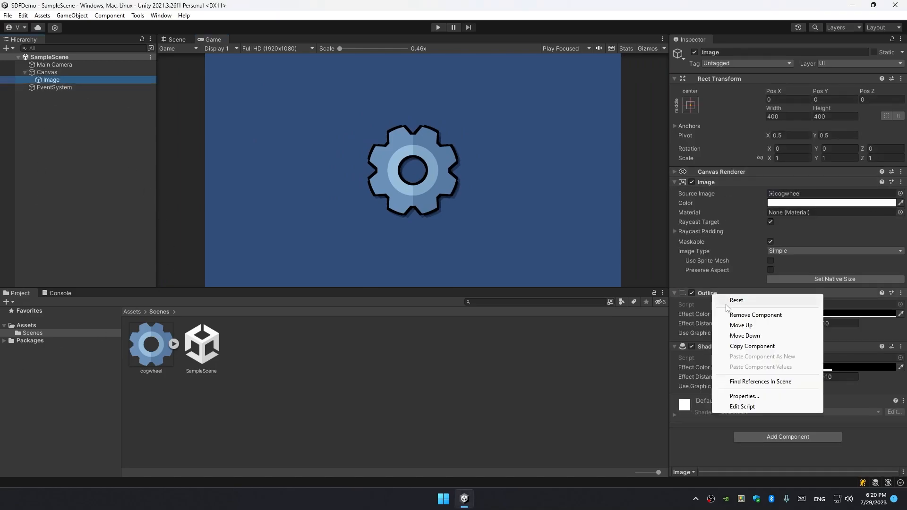
Step: Remove the Outline and Shadow components and convert the Image into an SDF Image
click(755, 315)
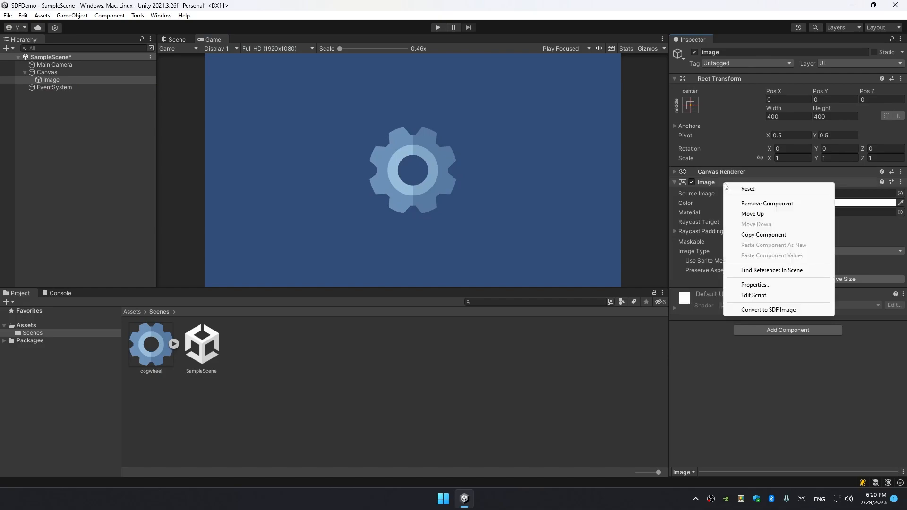
mouse_move(767, 309)
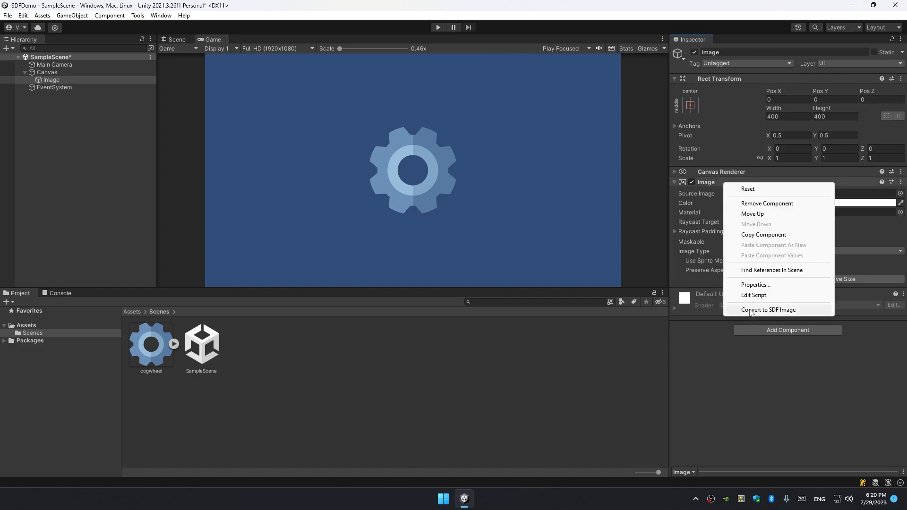
click(769, 309)
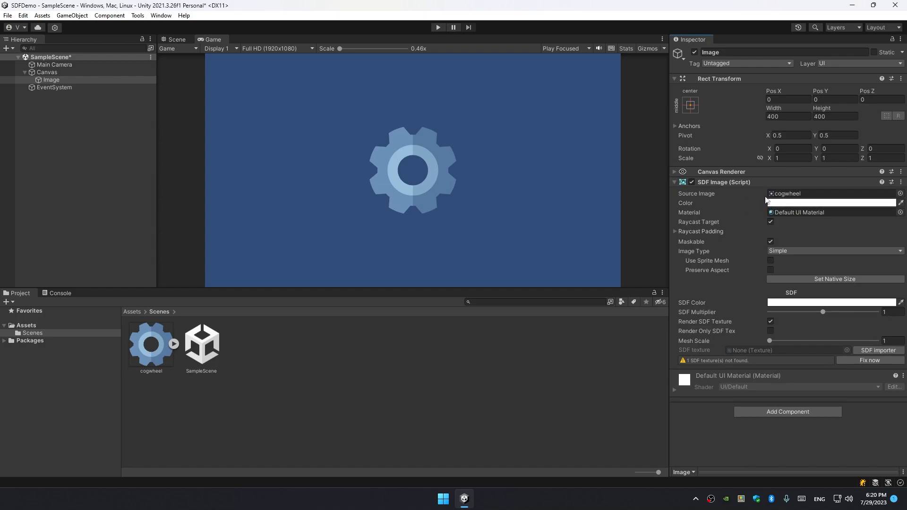
mouse_move(730, 197)
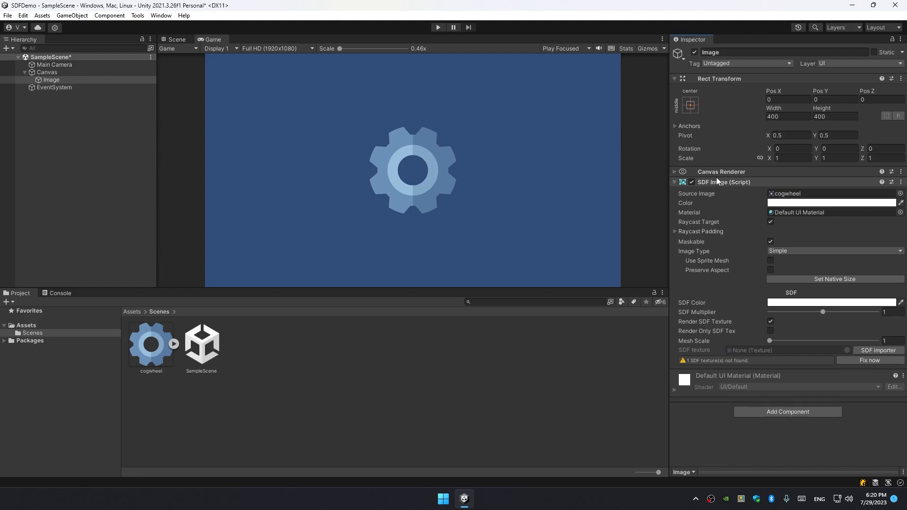
mouse_move(724, 191)
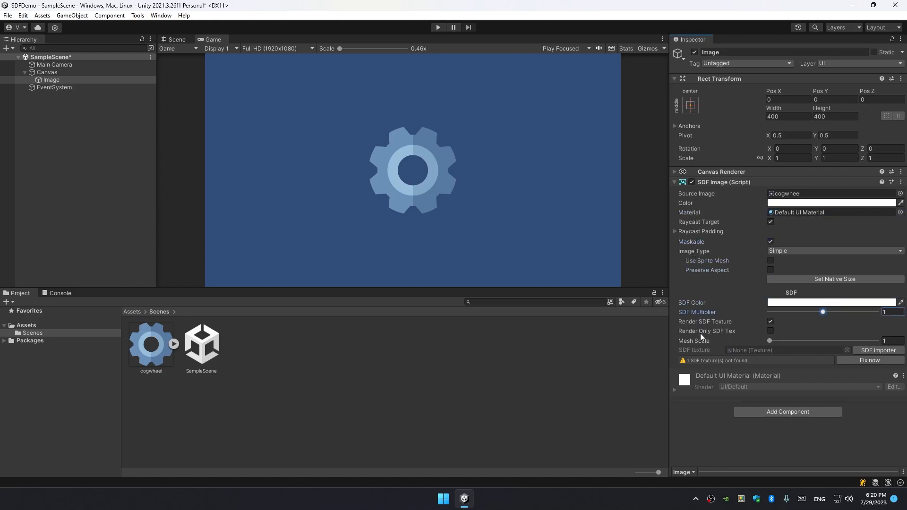
mouse_move(718, 243)
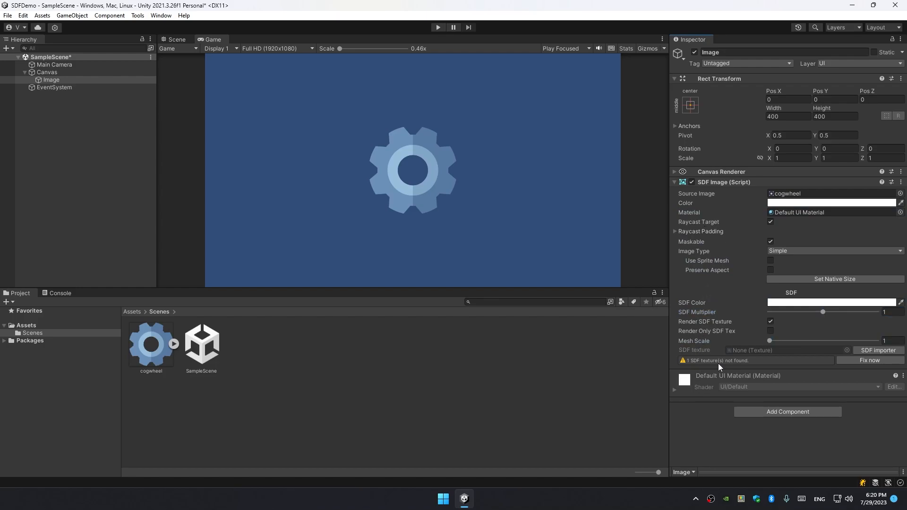
mouse_move(823, 388)
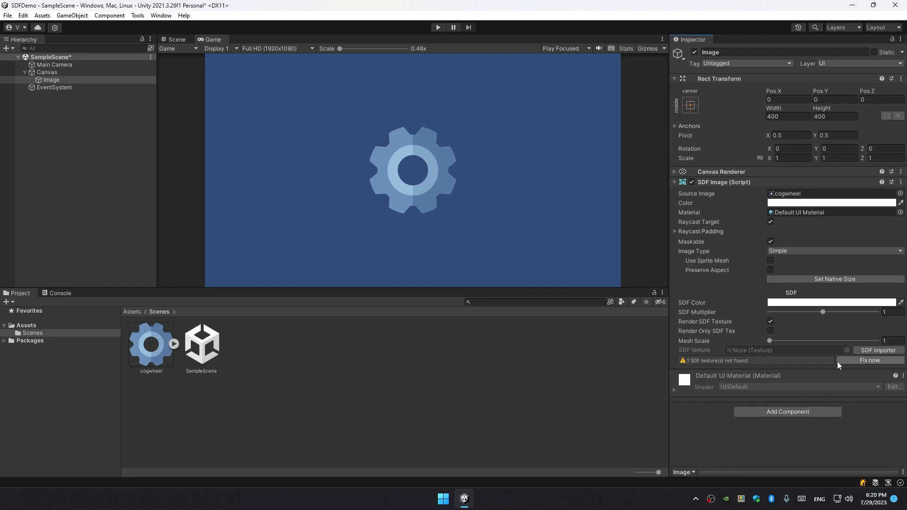
mouse_move(867, 428)
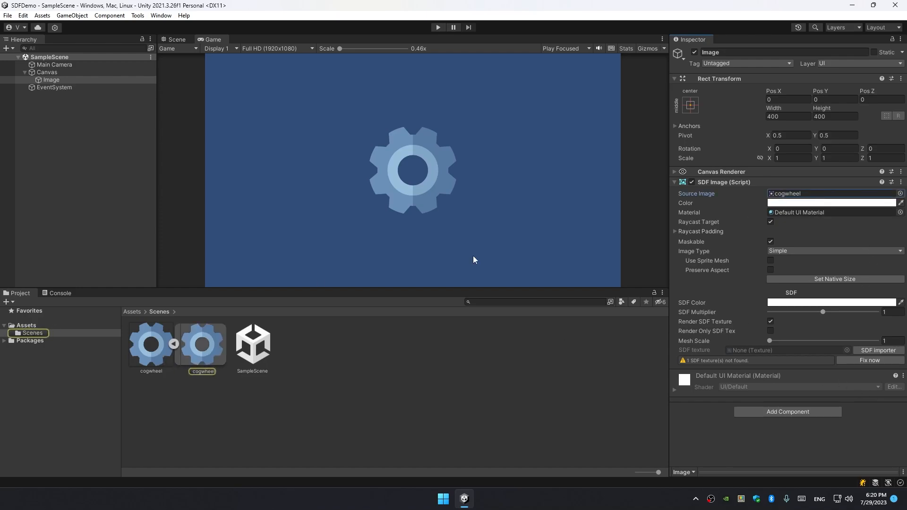
Step: Tick Import SDF on the cogwheel texture so a generated_sdf feeds the Image at mesh scale 1.5
click(150, 344)
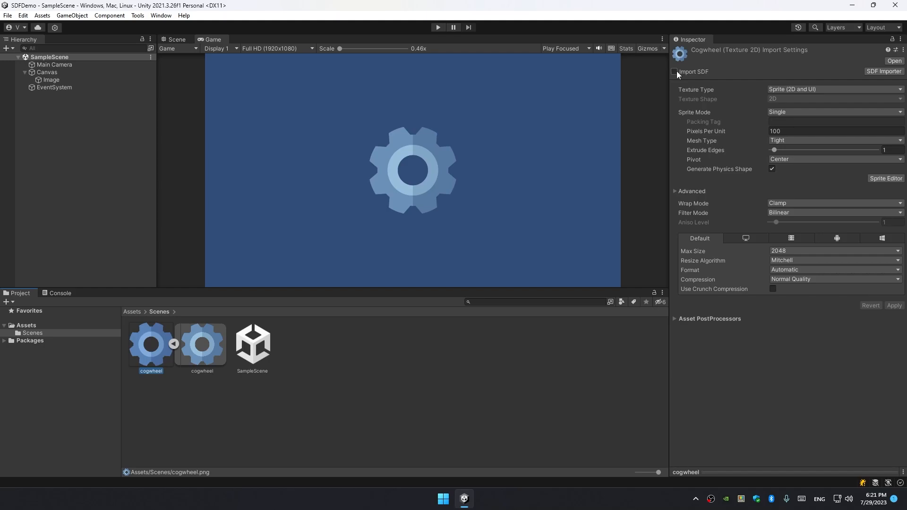
click(673, 70)
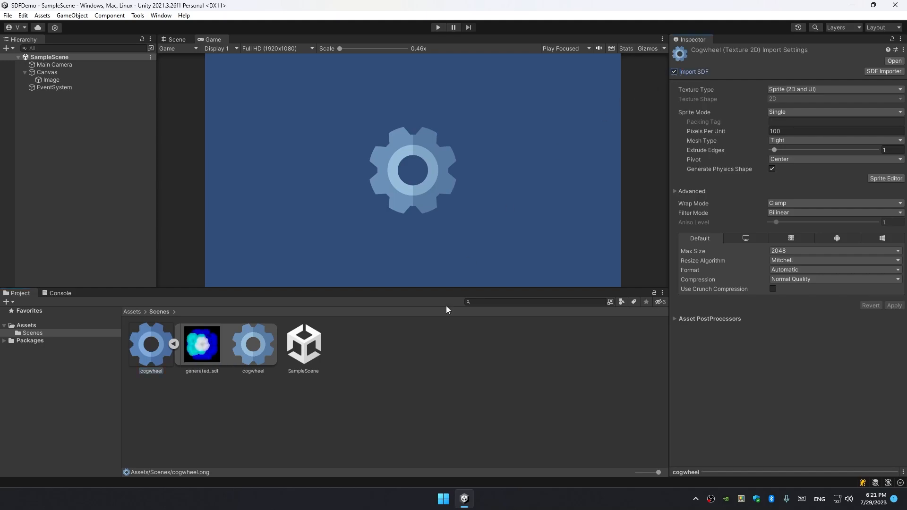
click(51, 79)
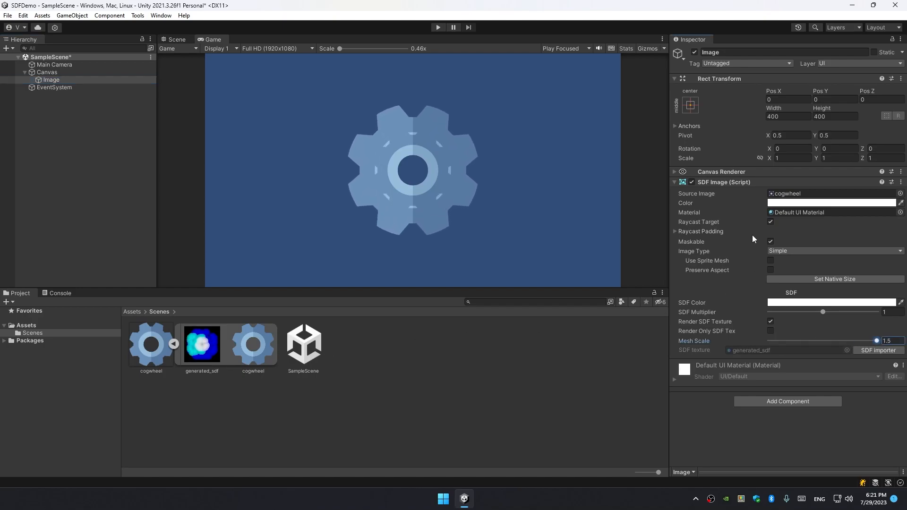
Step: Set the SDF Image's Material to None so the default UI SDF material gives a white outline
click(900, 213)
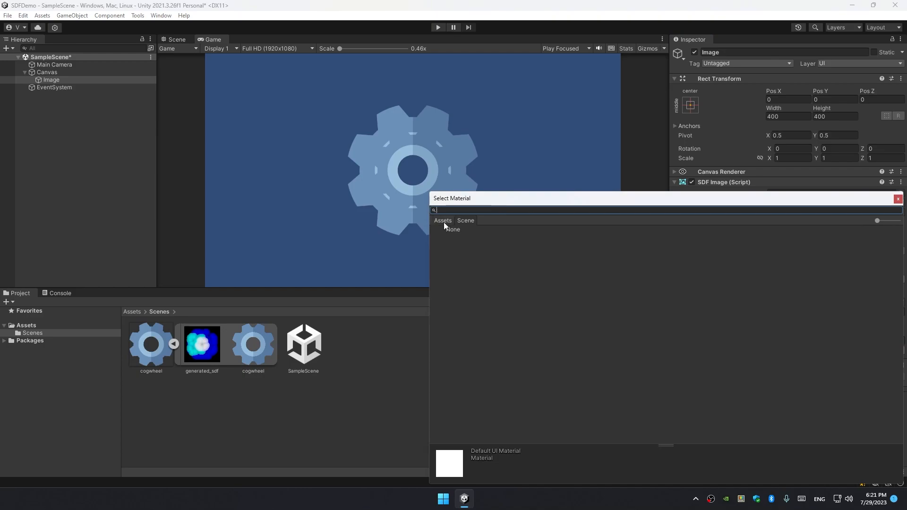
click(452, 229)
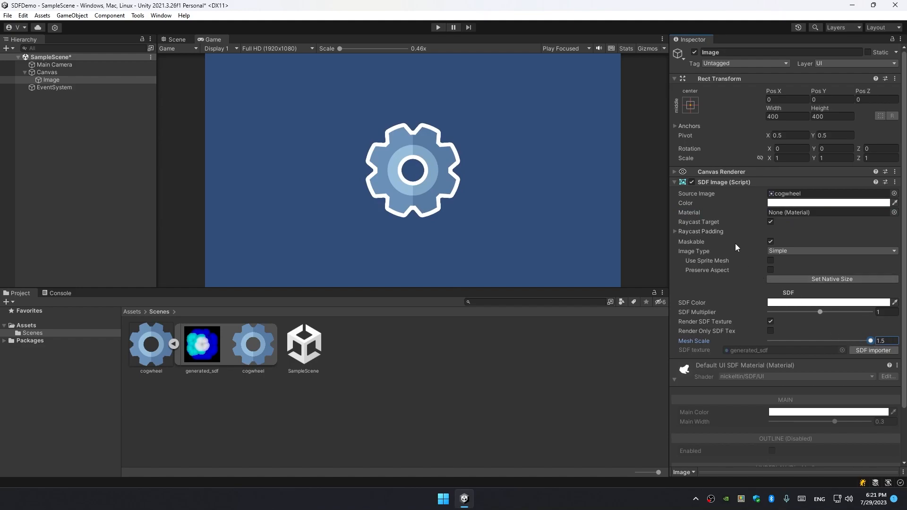
mouse_move(700, 380)
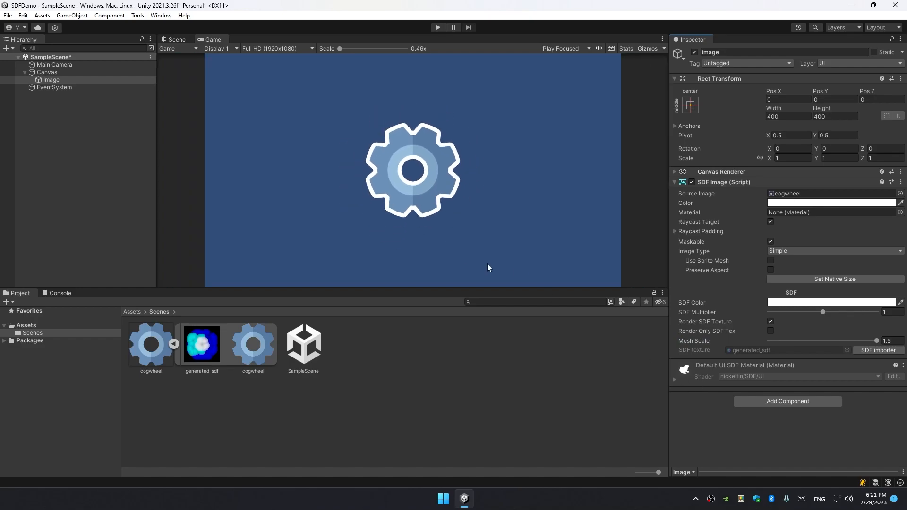
Step: Set the SDF Color swatch to red and show the gear in the Scene view
click(831, 202)
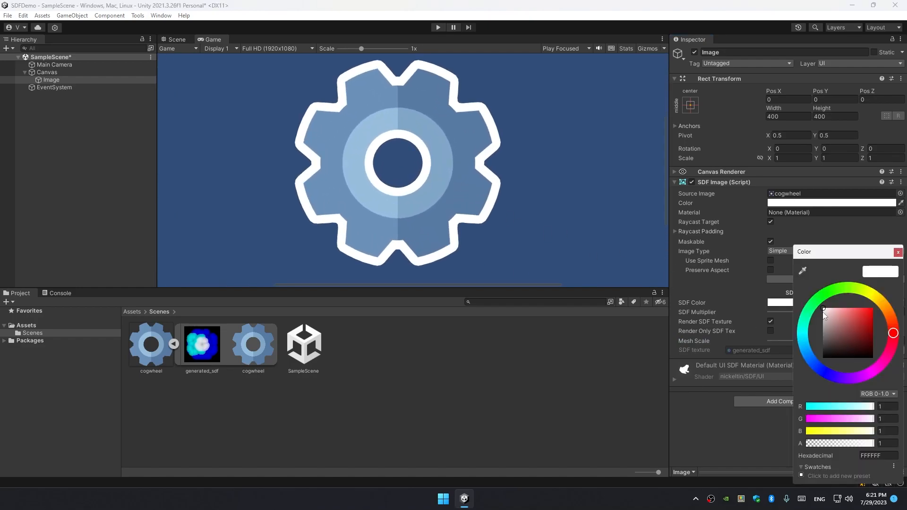
click(821, 327)
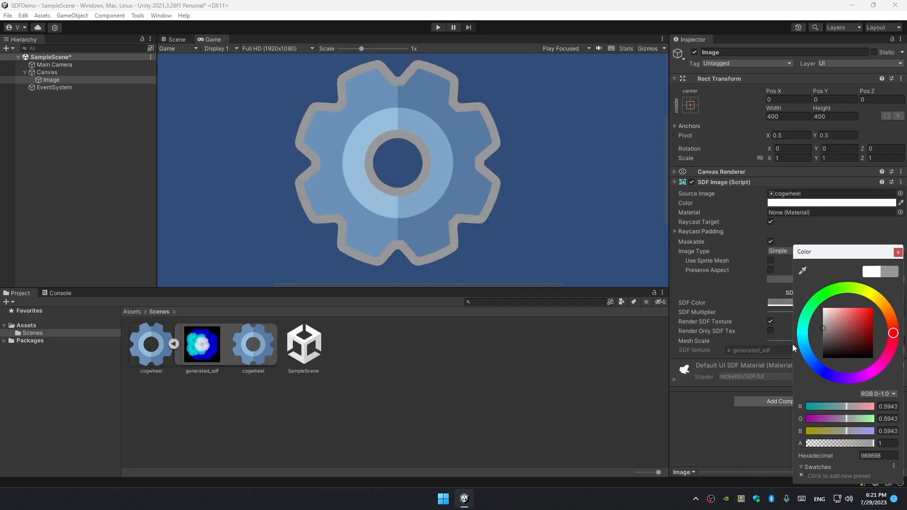
click(892, 308)
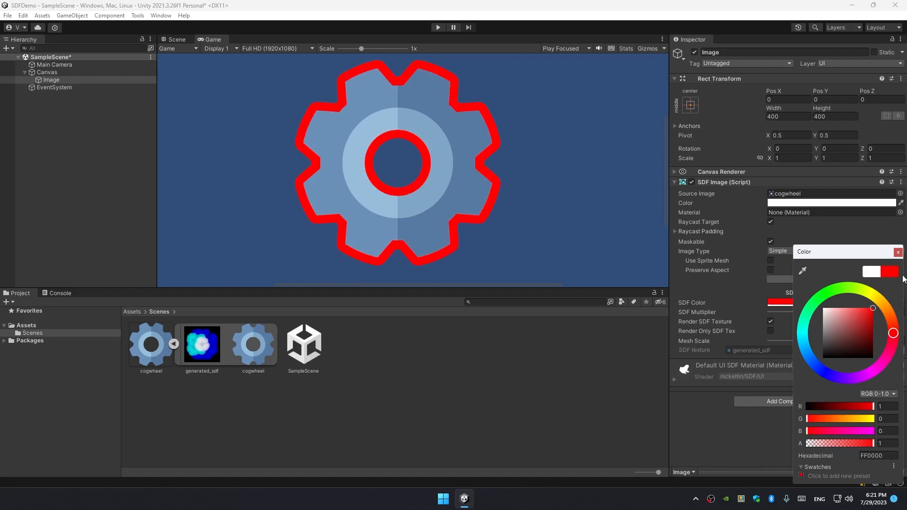
click(897, 251)
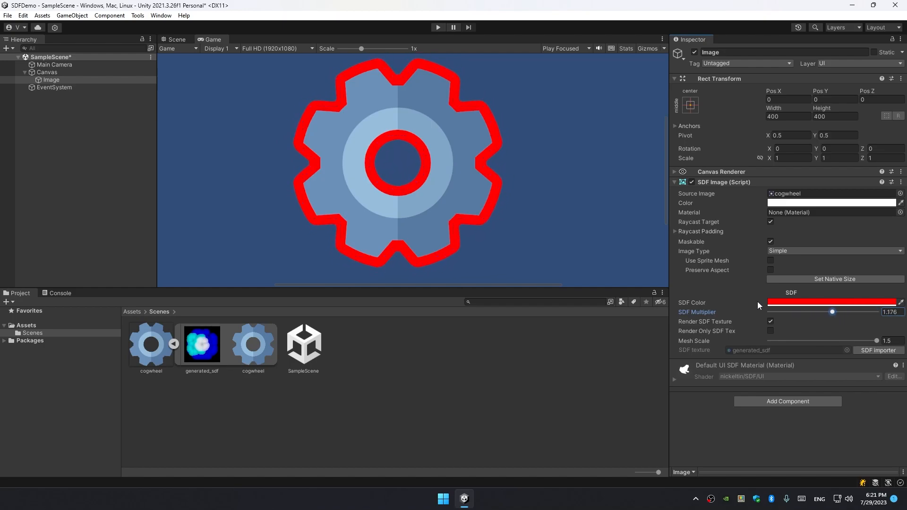
click(177, 40)
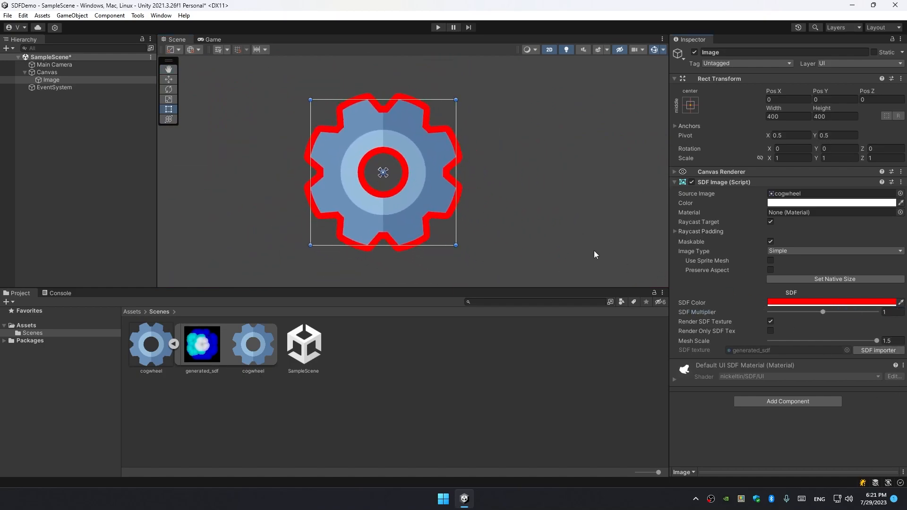
mouse_move(352, 428)
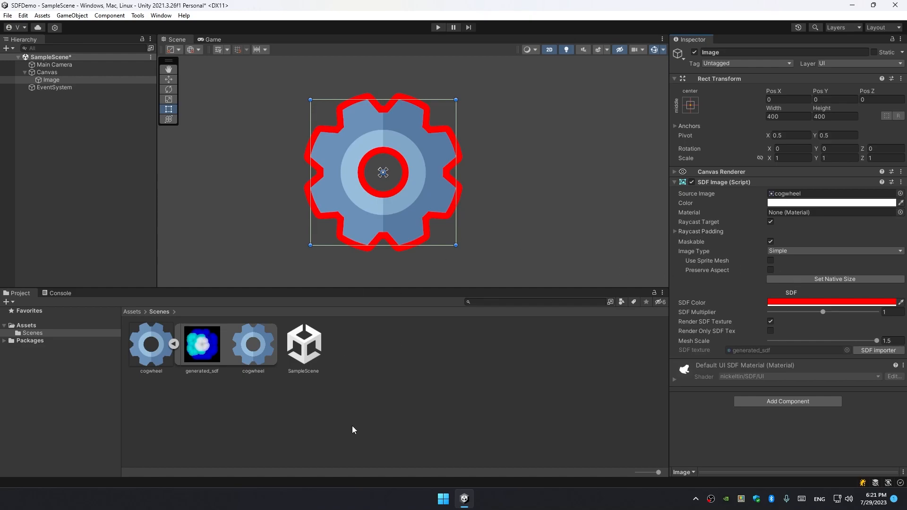
mouse_move(365, 385)
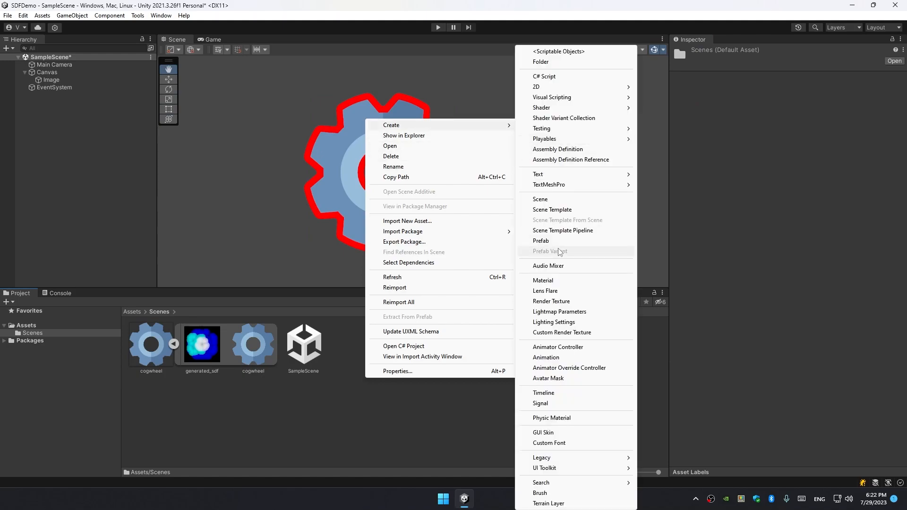
Step: Create a material named SDFImage using the nickeltin/SDF/UI shader
click(542, 280)
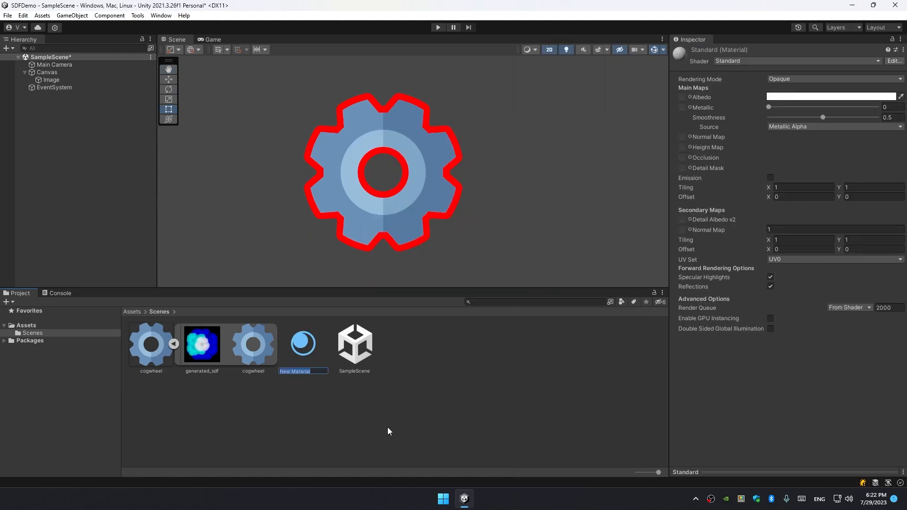
text(SDFImage)
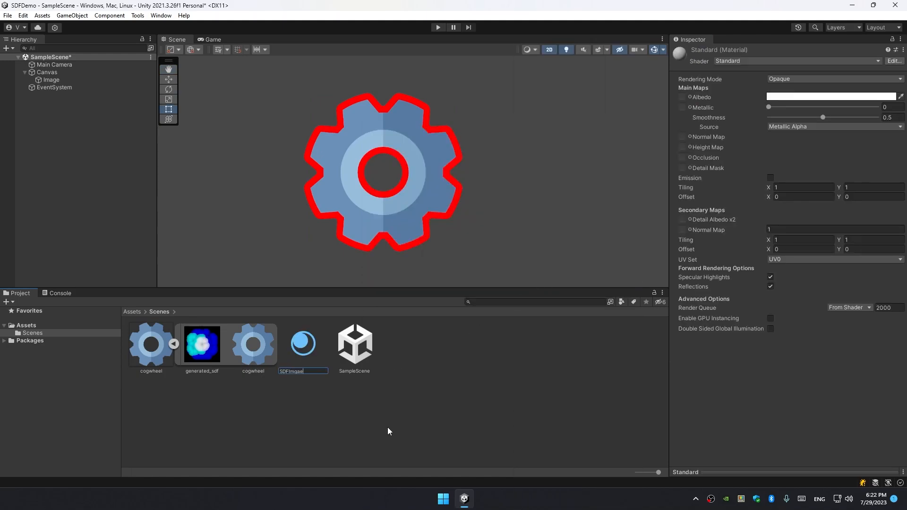
key(Return)
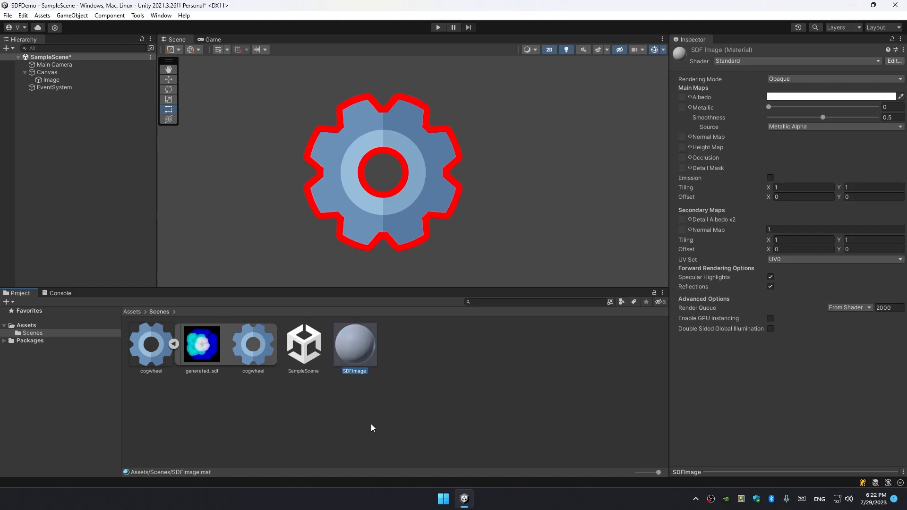
click(797, 60)
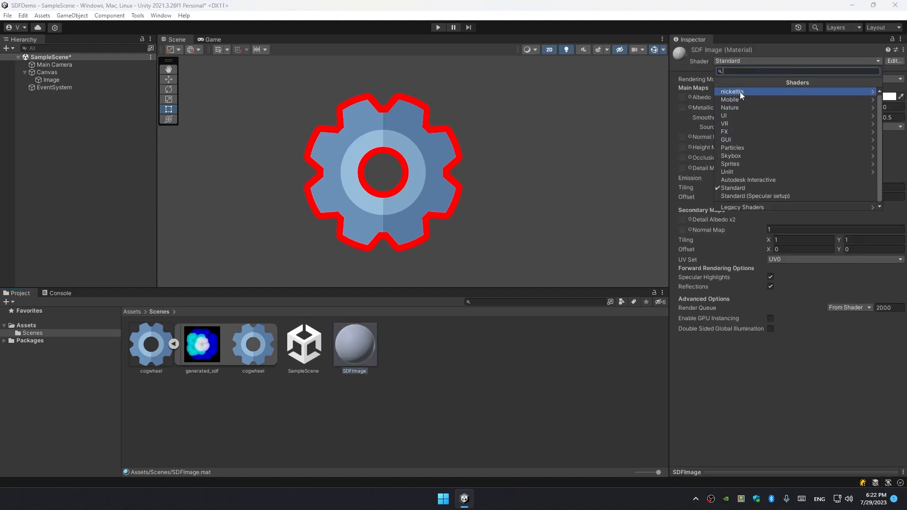
click(732, 92)
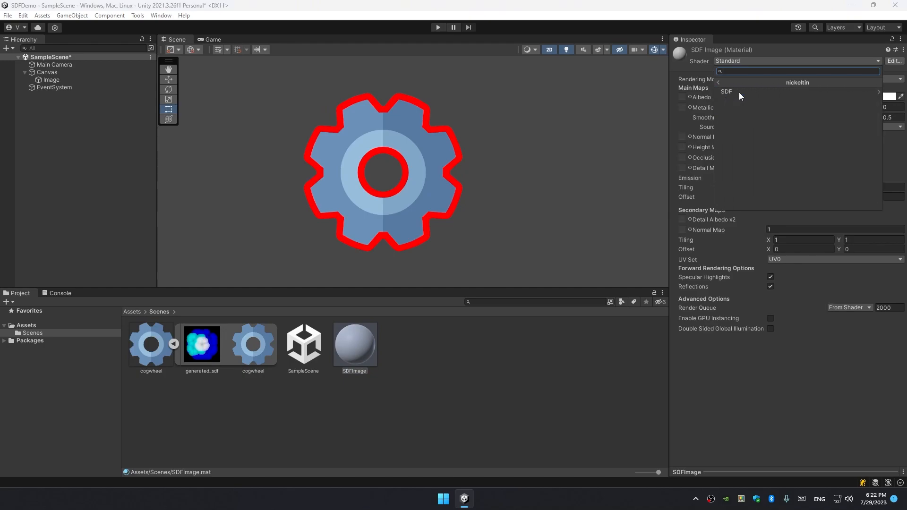
click(725, 92)
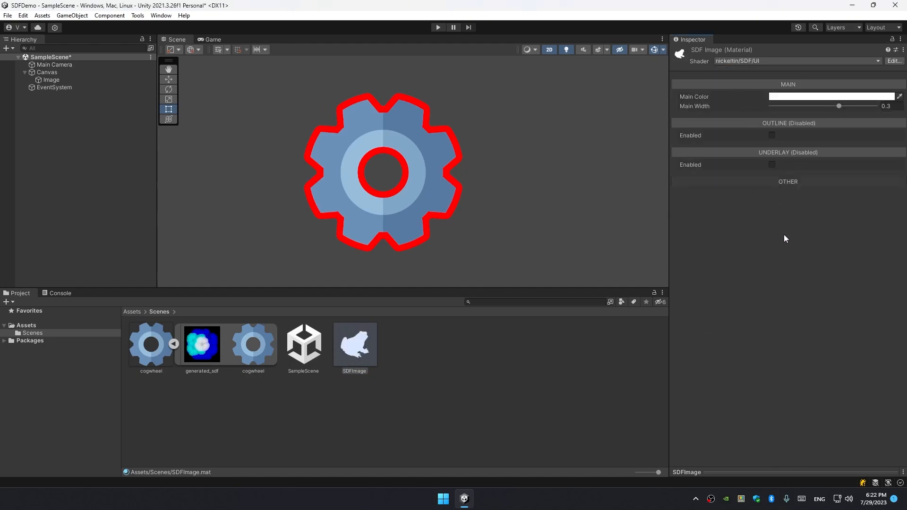
Step: Select the Image object and return its SDF Color to white
click(51, 80)
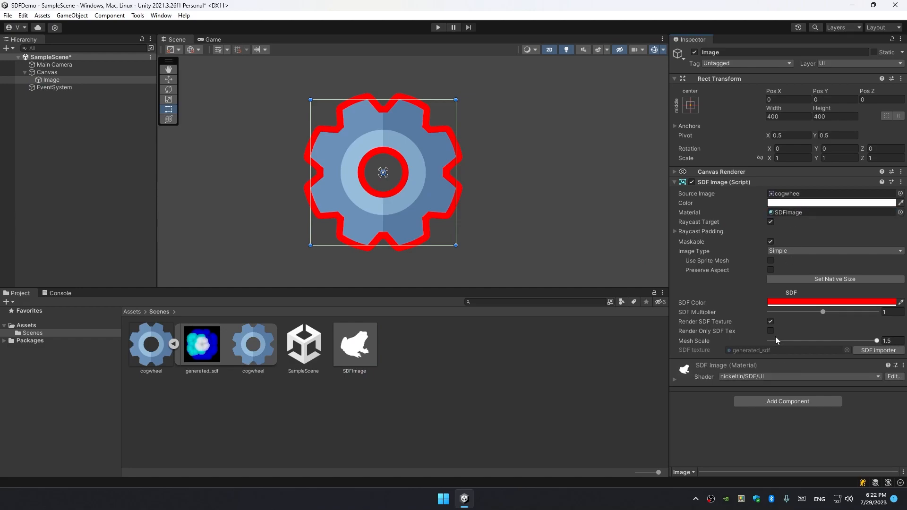
click(831, 302)
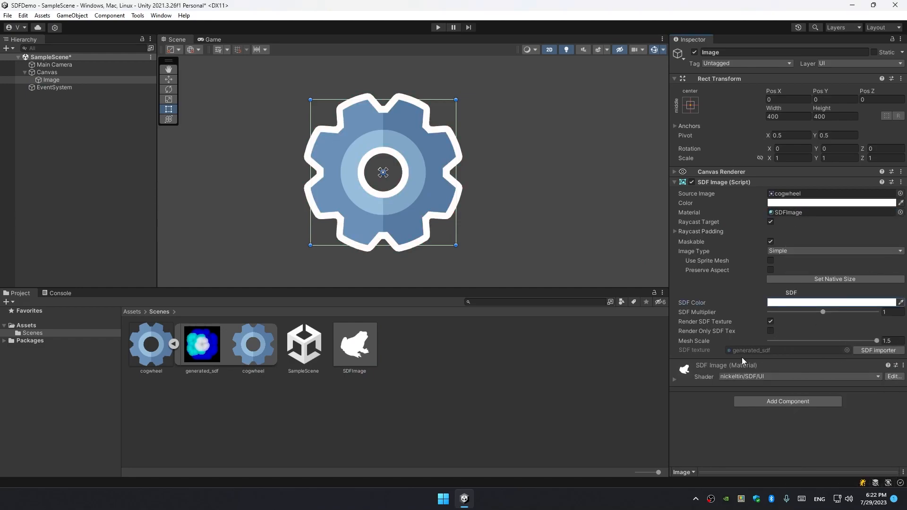
scroll(down, 3)
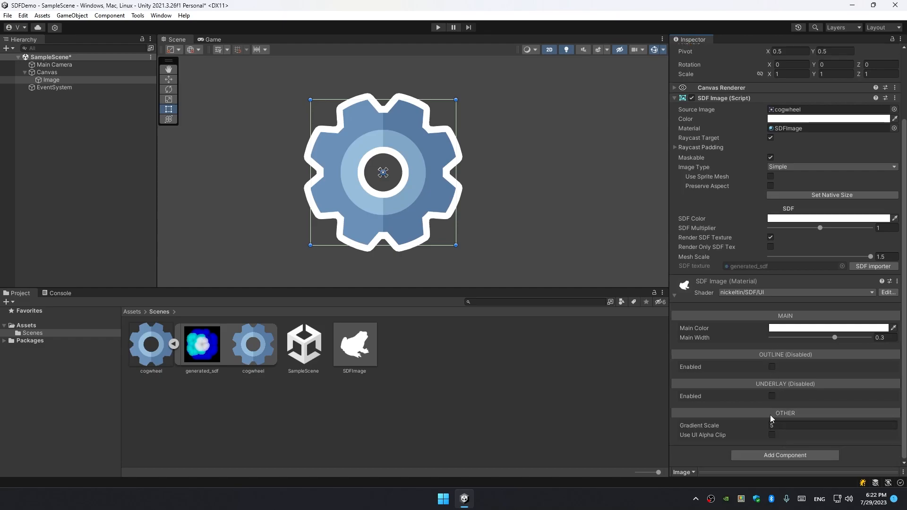
scroll(up, 3)
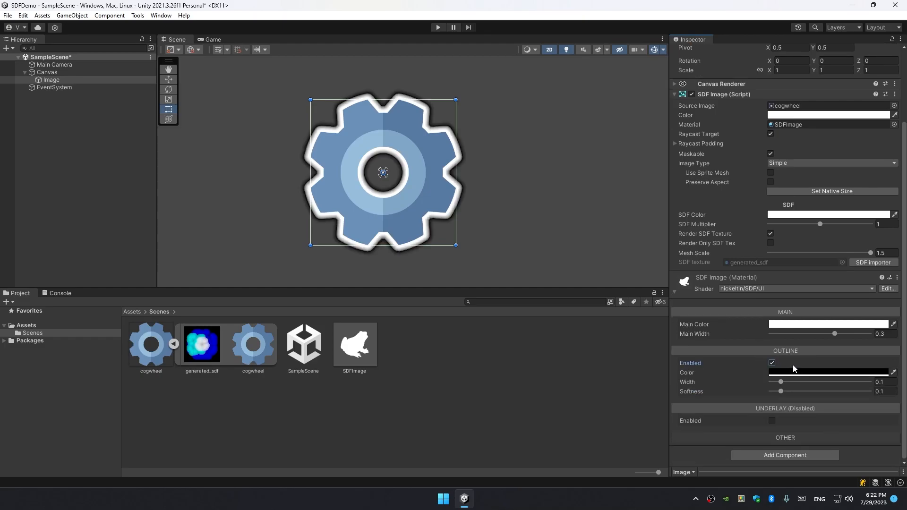
Step: Set the SDFImage outline colour to dark red-brown (about 3D2222) and enable the underlay shadow
click(829, 372)
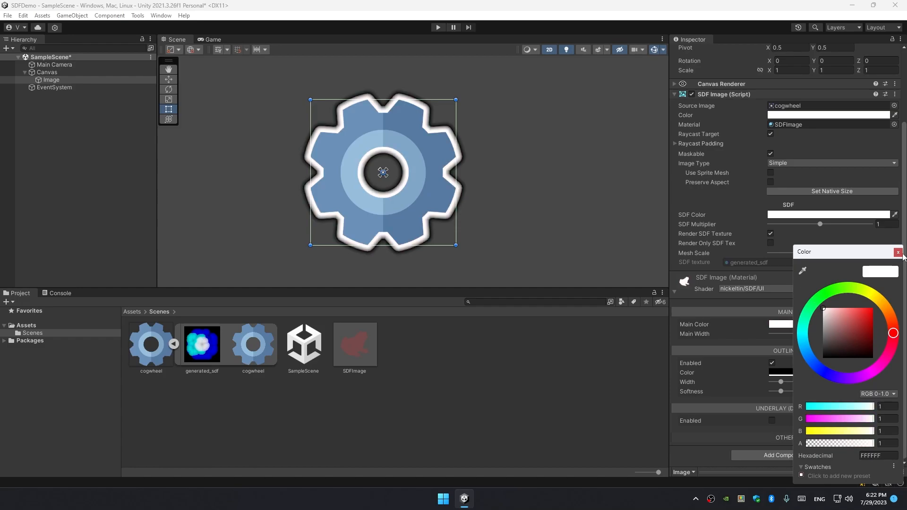
click(897, 251)
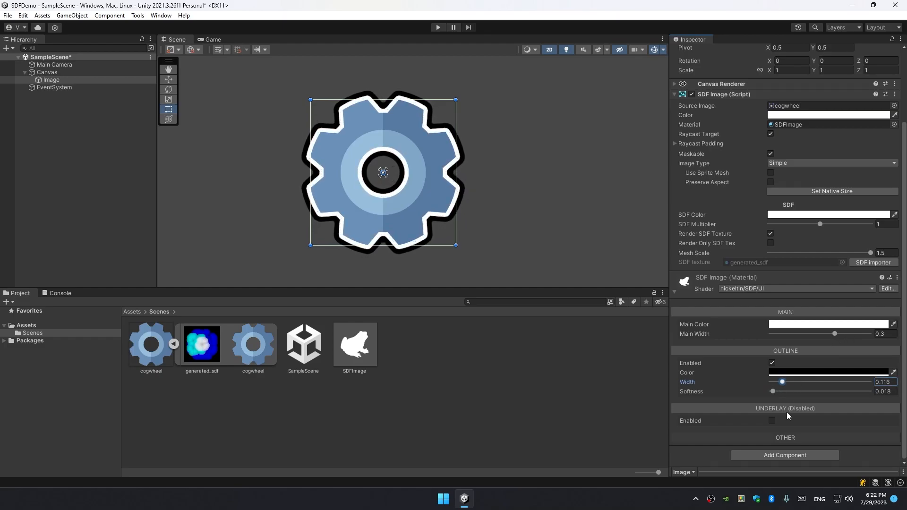
click(771, 420)
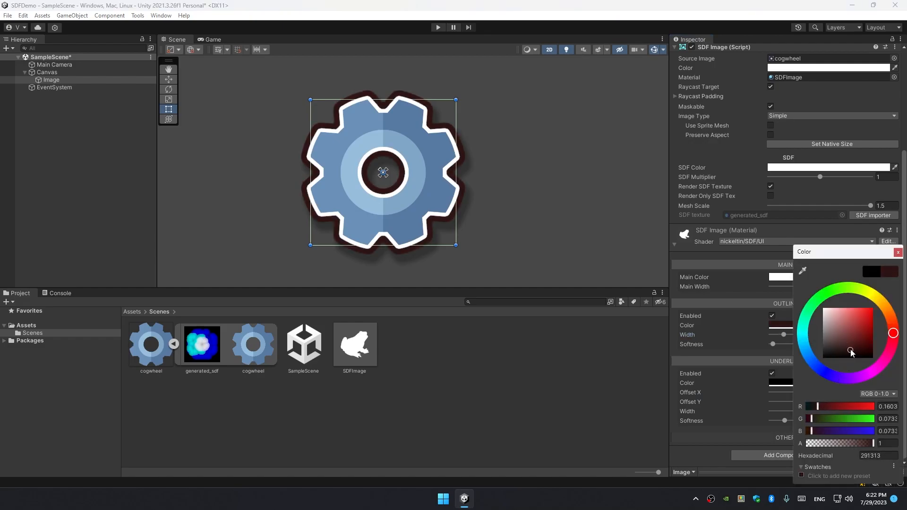
click(846, 350)
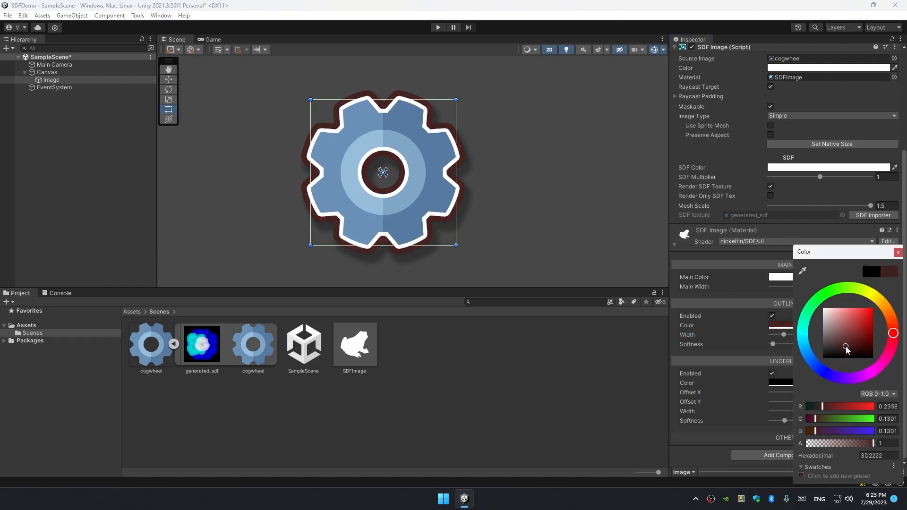
click(898, 251)
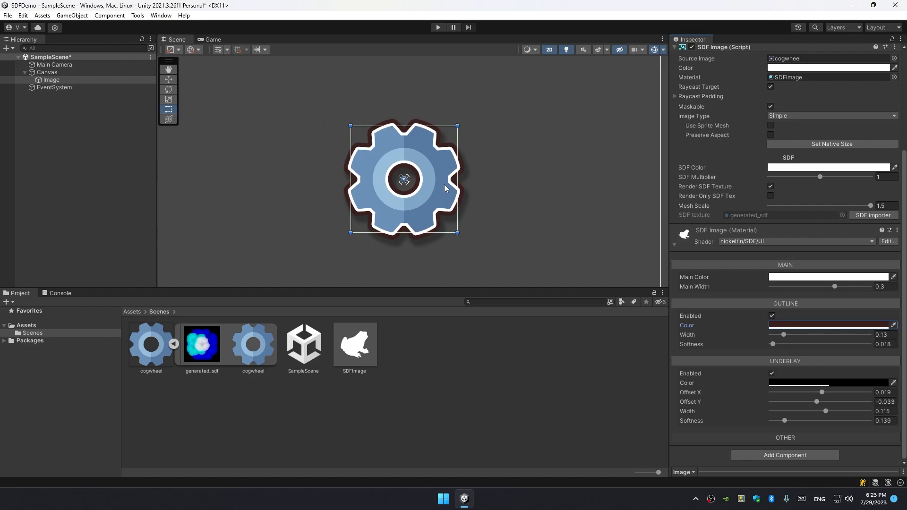
Step: Select the SDFImage material and check its Underlay colour is black at about 85% opacity
click(47, 71)
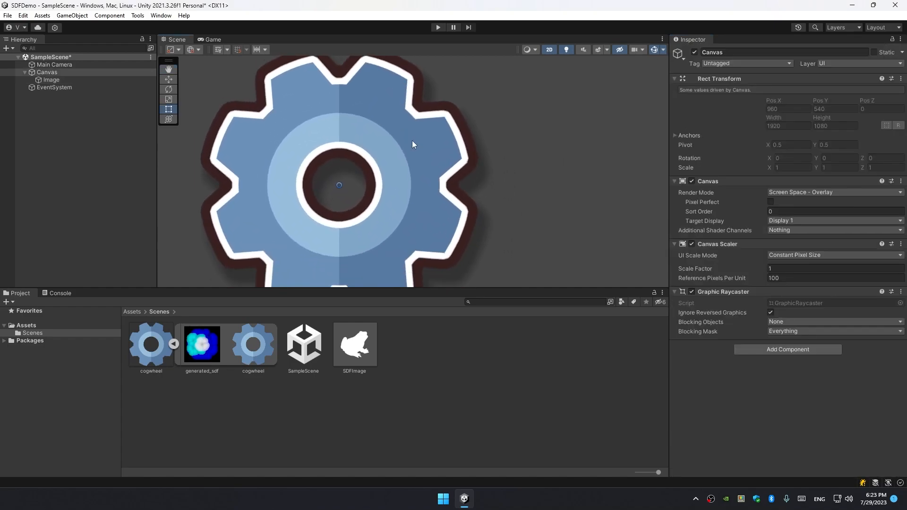
click(354, 343)
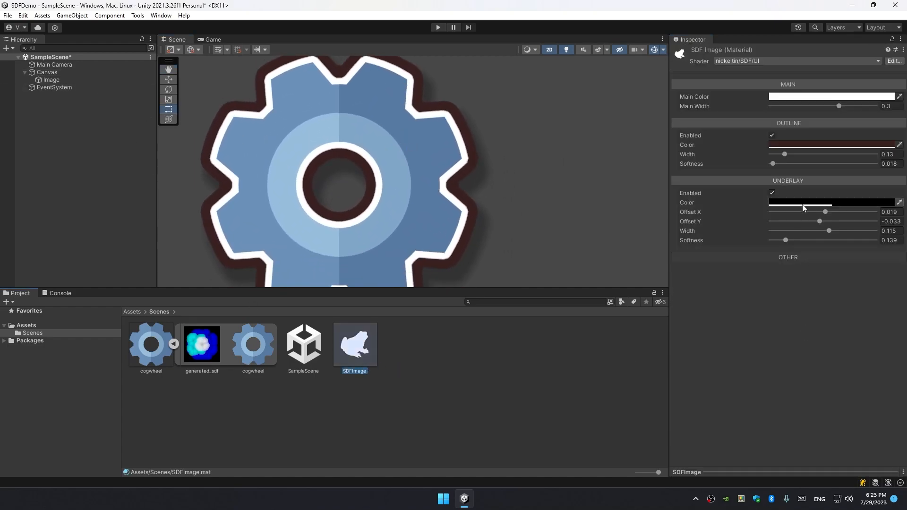
click(831, 202)
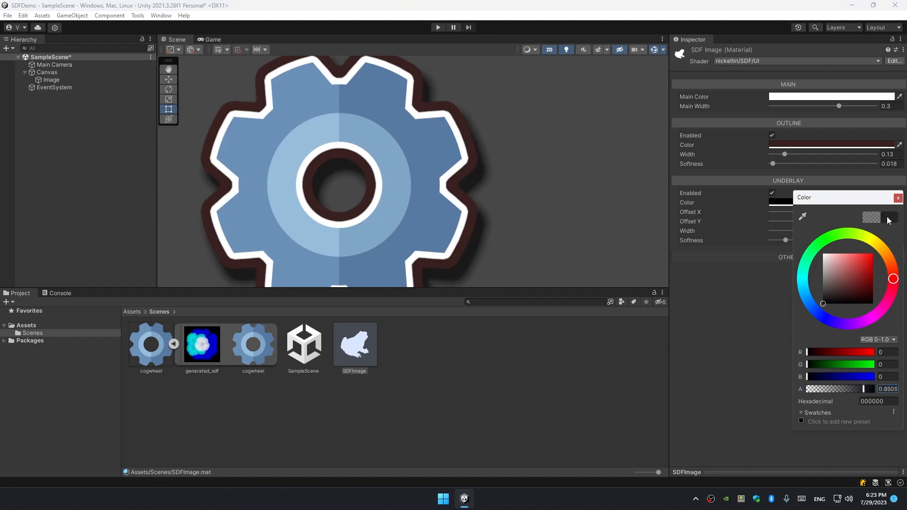
click(897, 198)
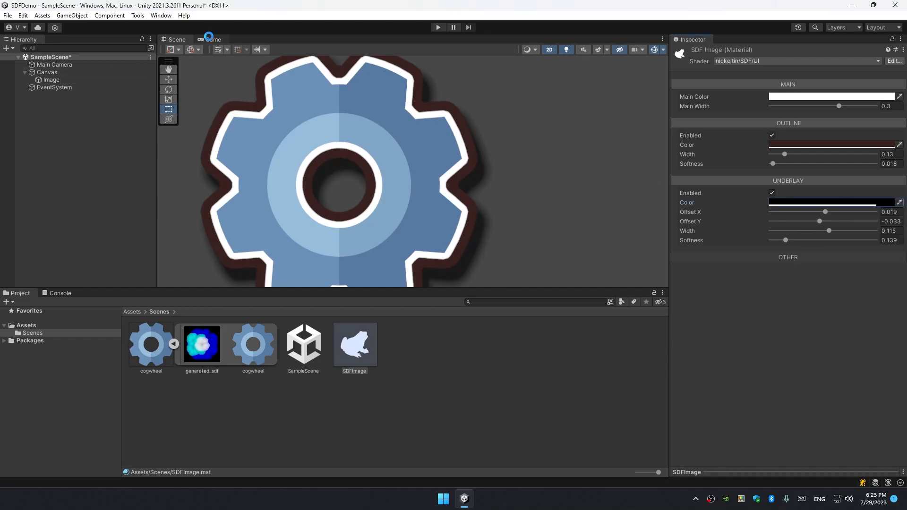
Step: Show the gear in Game view and select the Image object's SDF Image settings
click(213, 39)
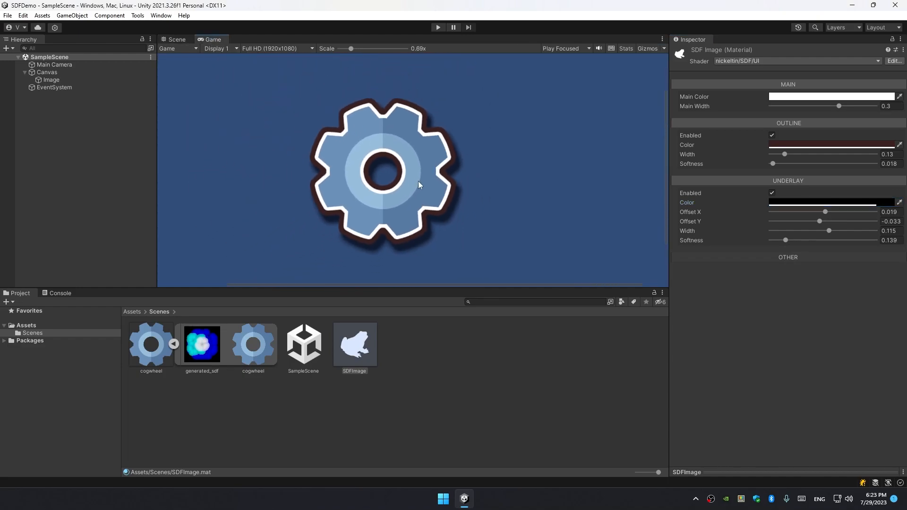
click(51, 80)
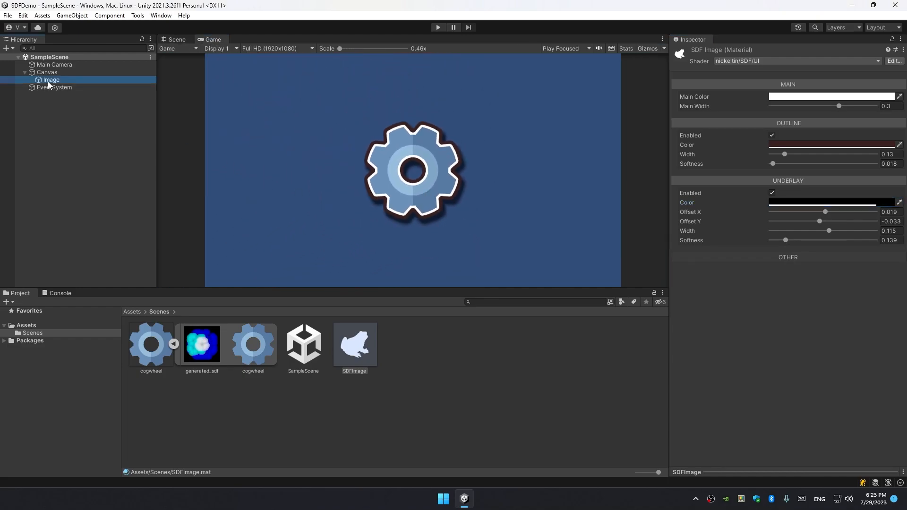
click(51, 80)
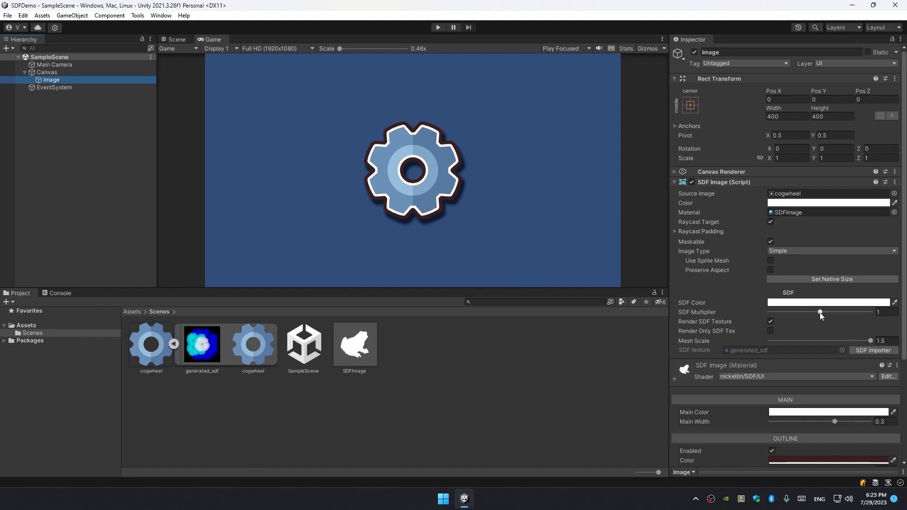
scroll(down, 3)
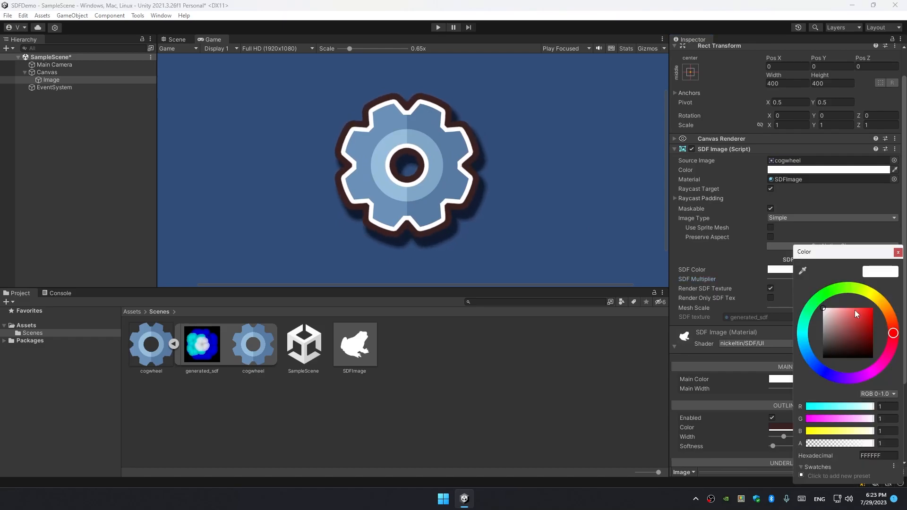
Step: Tint the SDF Color red and compare it against the outline colour
click(872, 308)
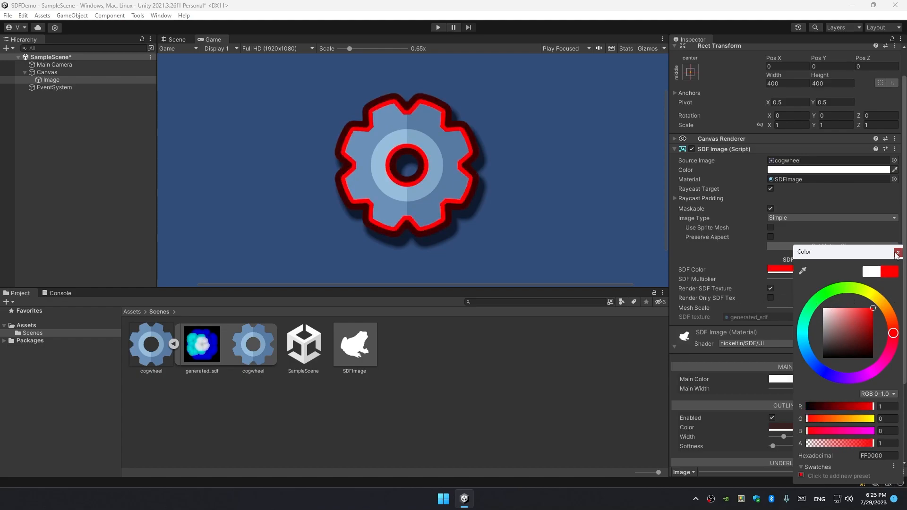
click(897, 252)
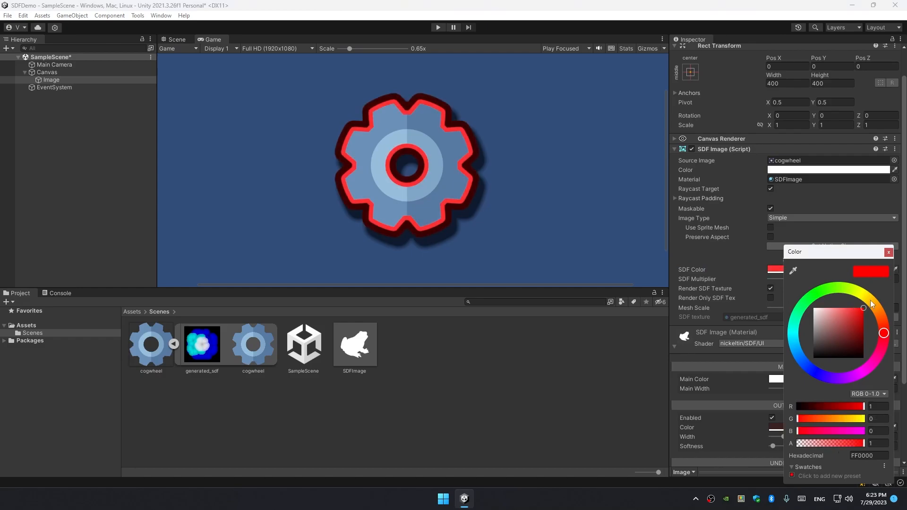
click(888, 252)
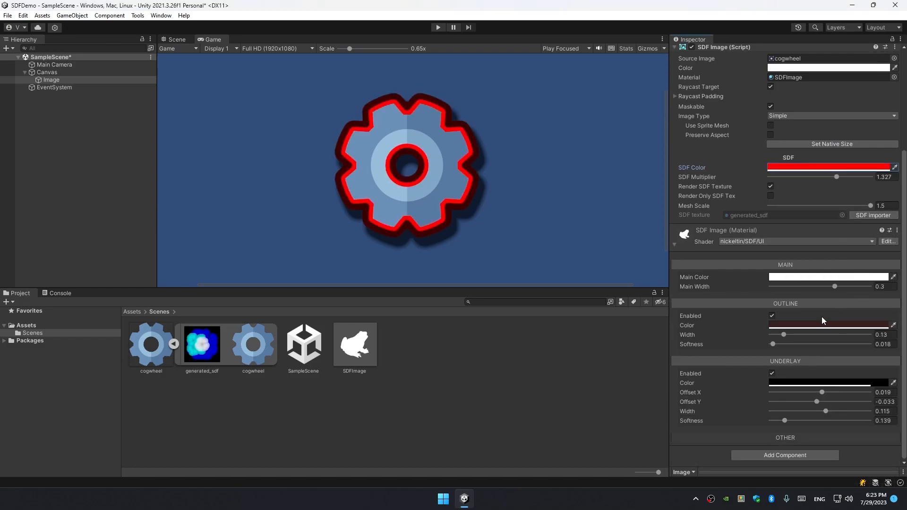
click(828, 325)
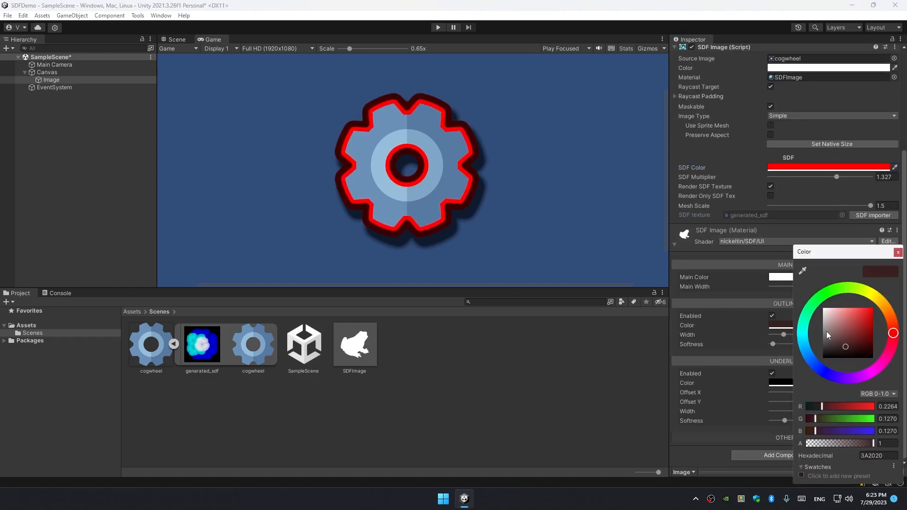
Step: Try light green, saturated green and orange SDF tints, then leave the edge white
click(822, 342)
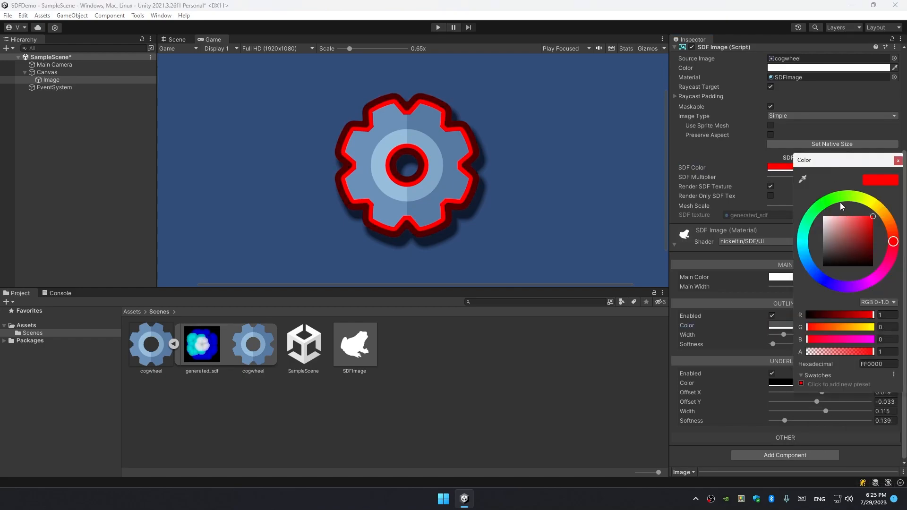
click(843, 215)
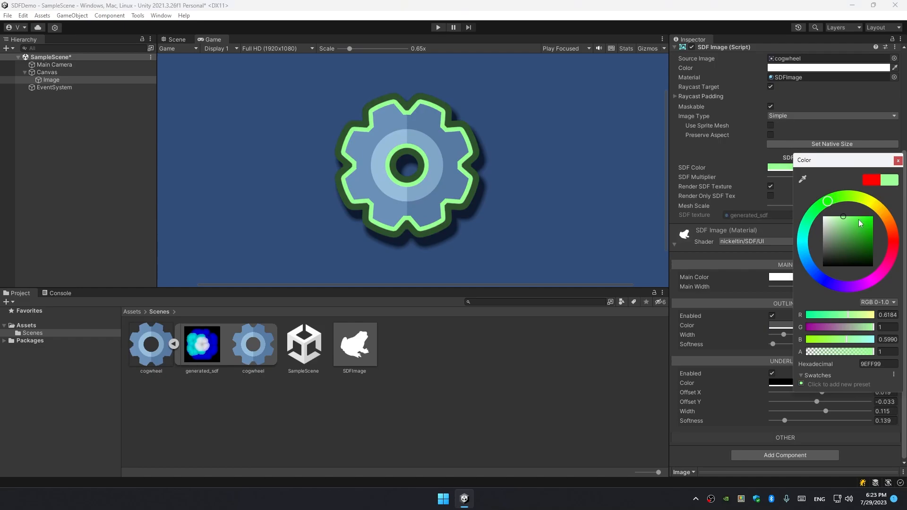
click(866, 225)
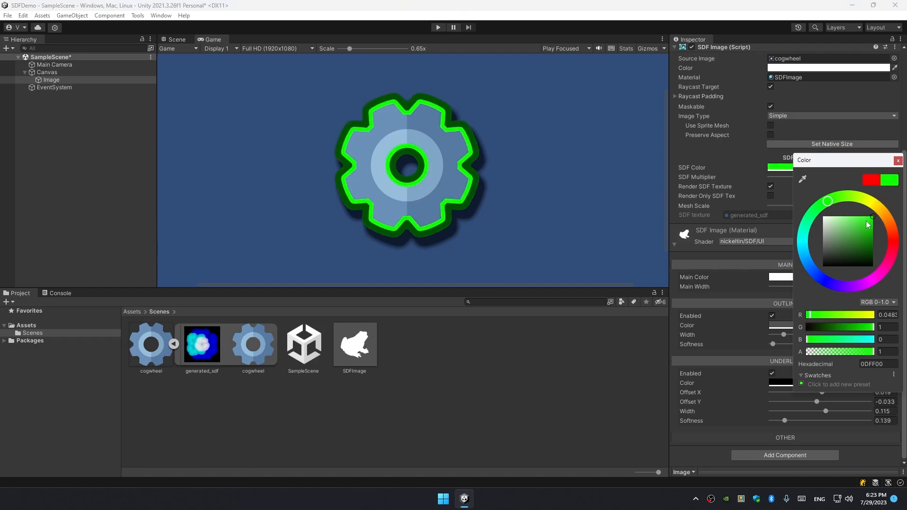
mouse_move(878, 196)
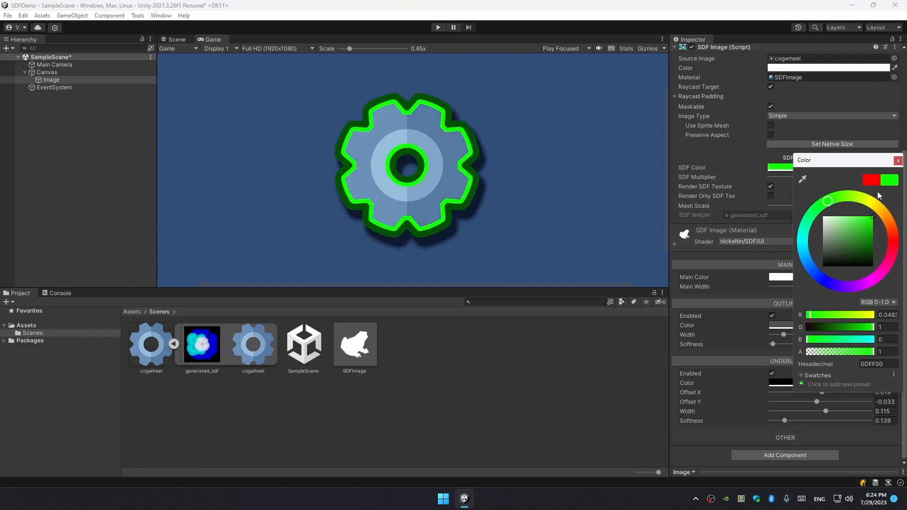
click(881, 211)
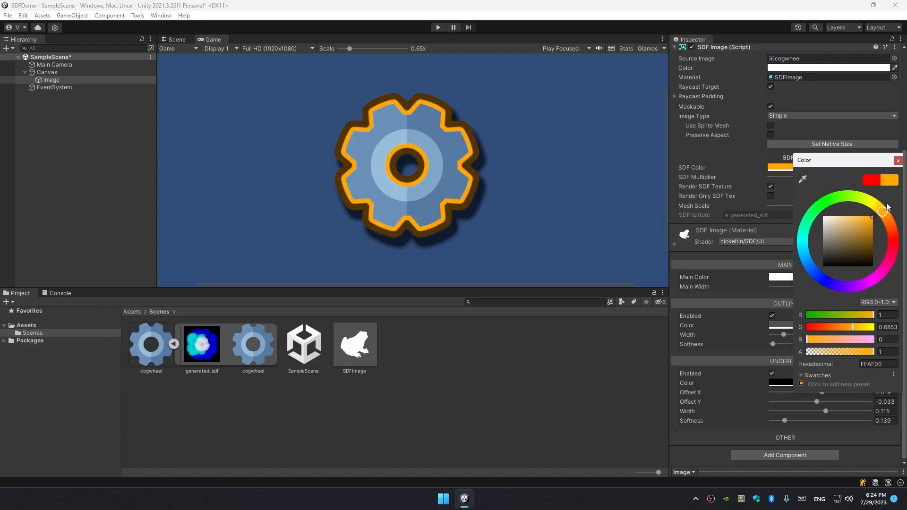
click(897, 160)
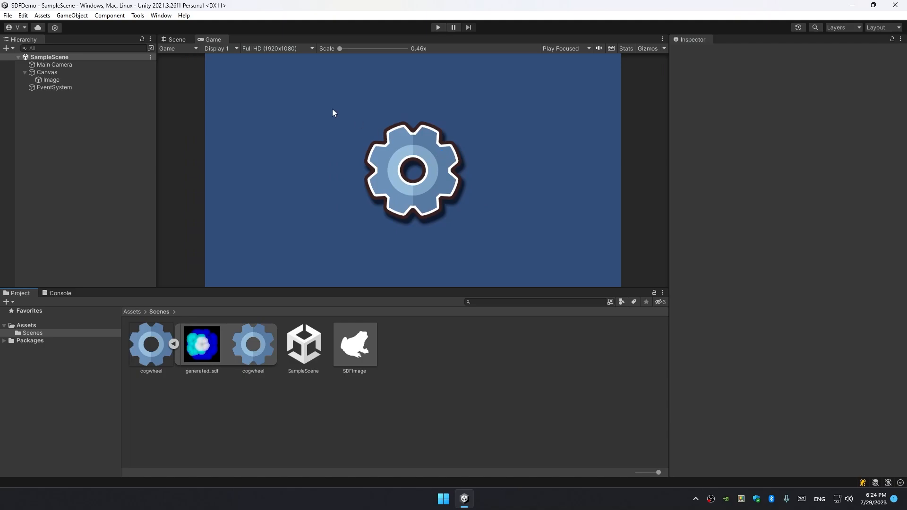
Step: Return to Scene view, select the cogwheel texture and launch its SDF Importer
click(177, 40)
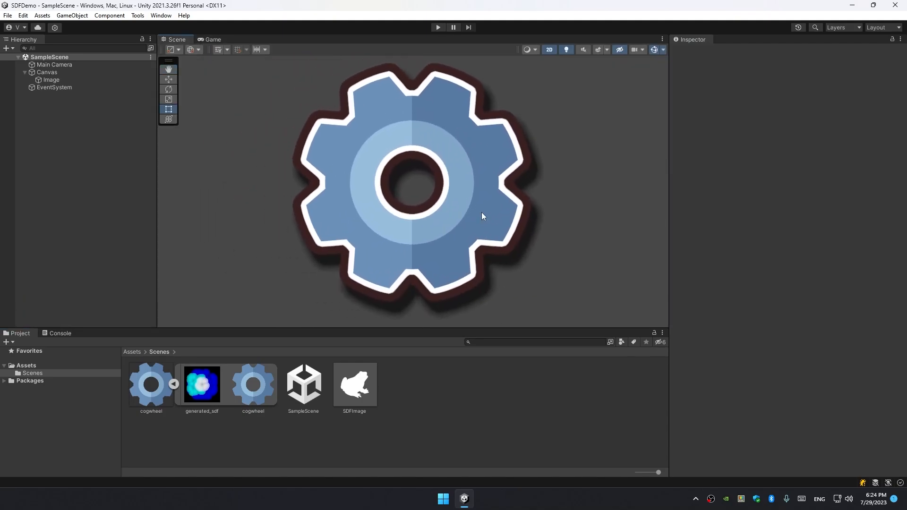
click(151, 384)
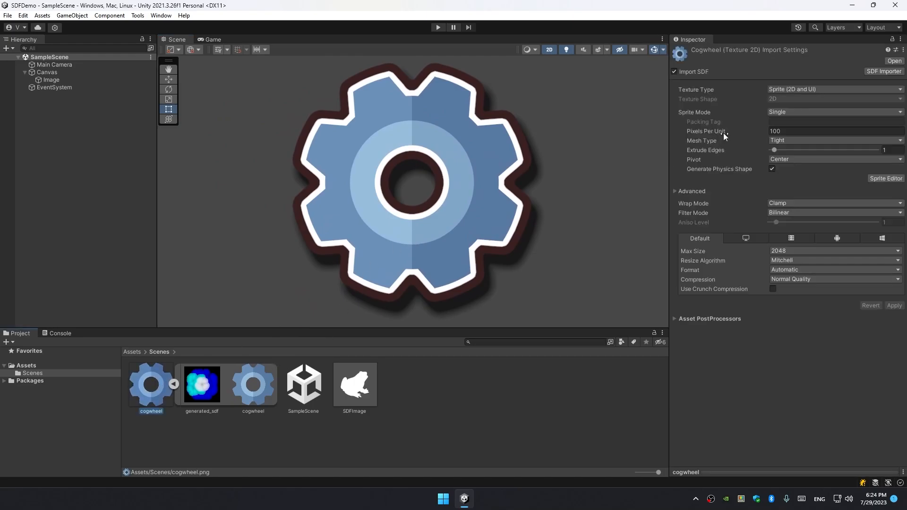
click(883, 71)
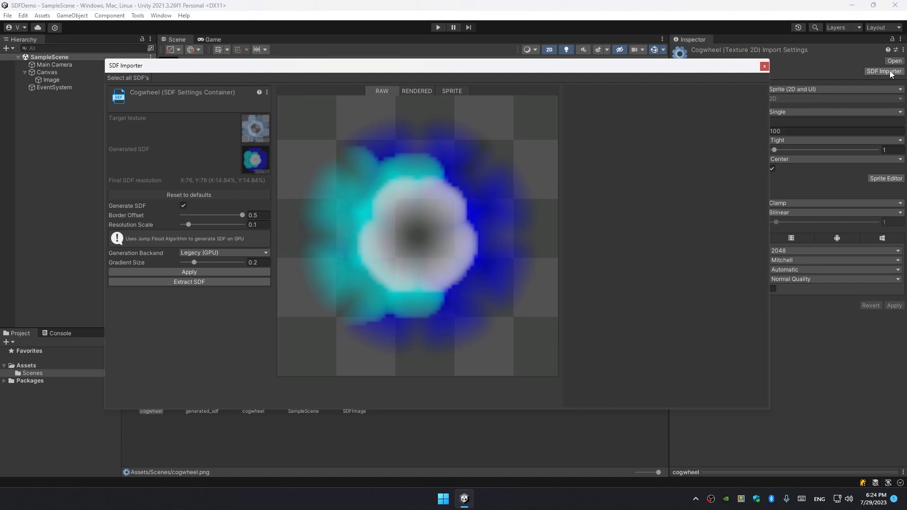
Step: Close the SDF Importer window, leaving the Image object selected
click(764, 67)
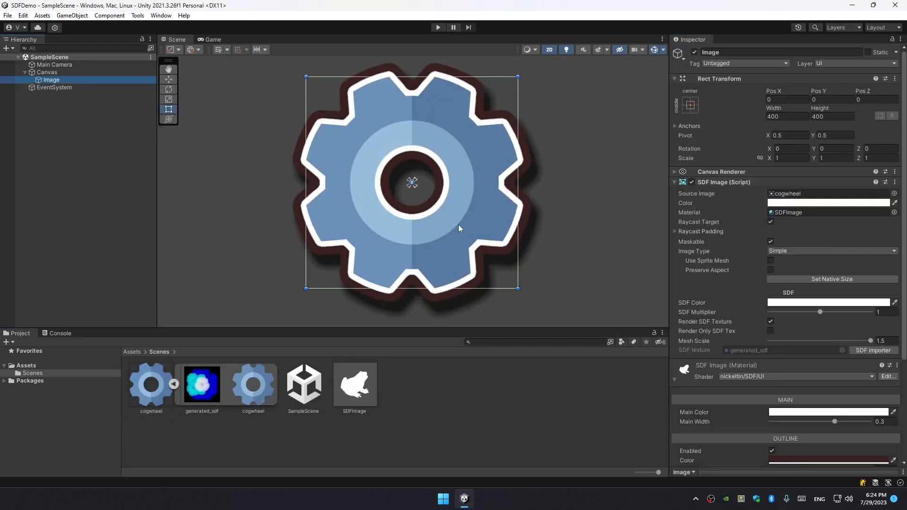